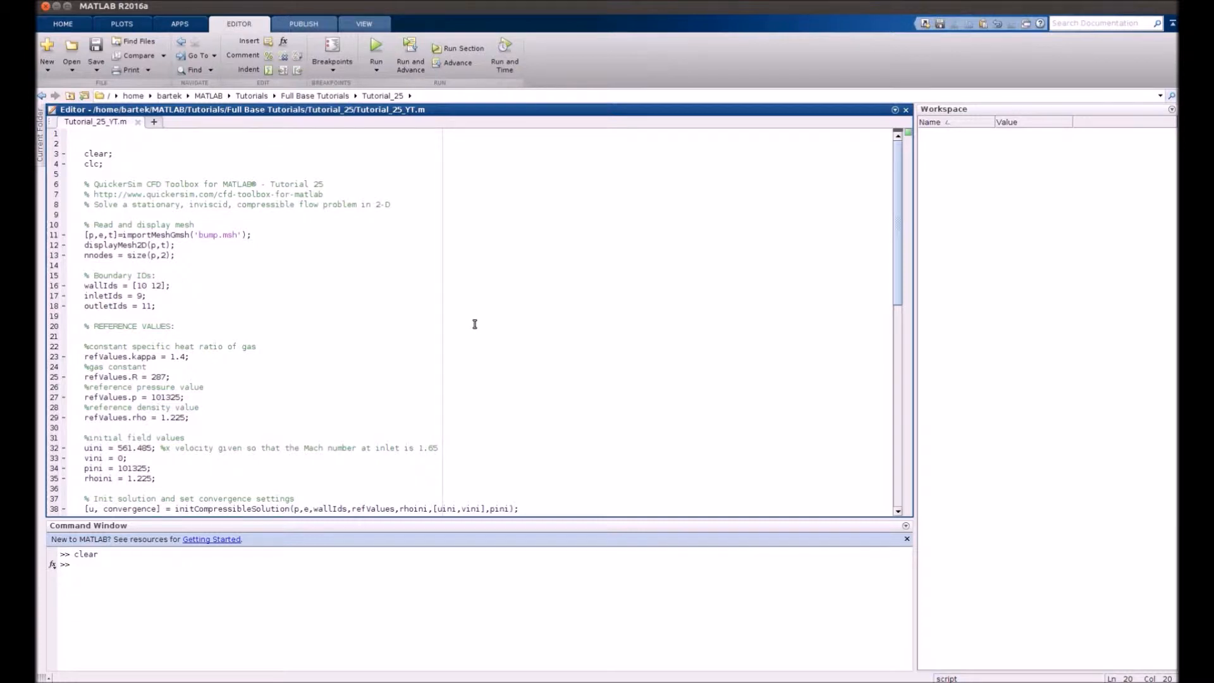
pyautogui.moveTo(879, 621)
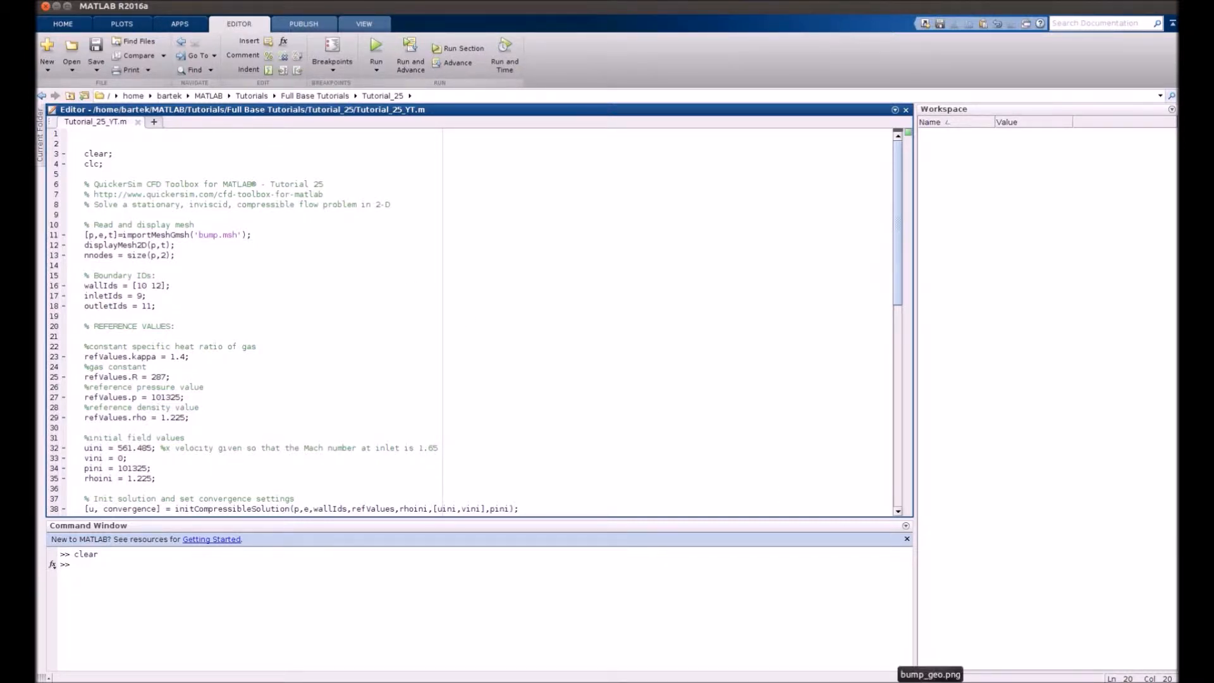
# Step: Bring up bump_geo.png showing the channel bump with boundary IDs 9, 10, 11 and 12
pyautogui.click(930, 674)
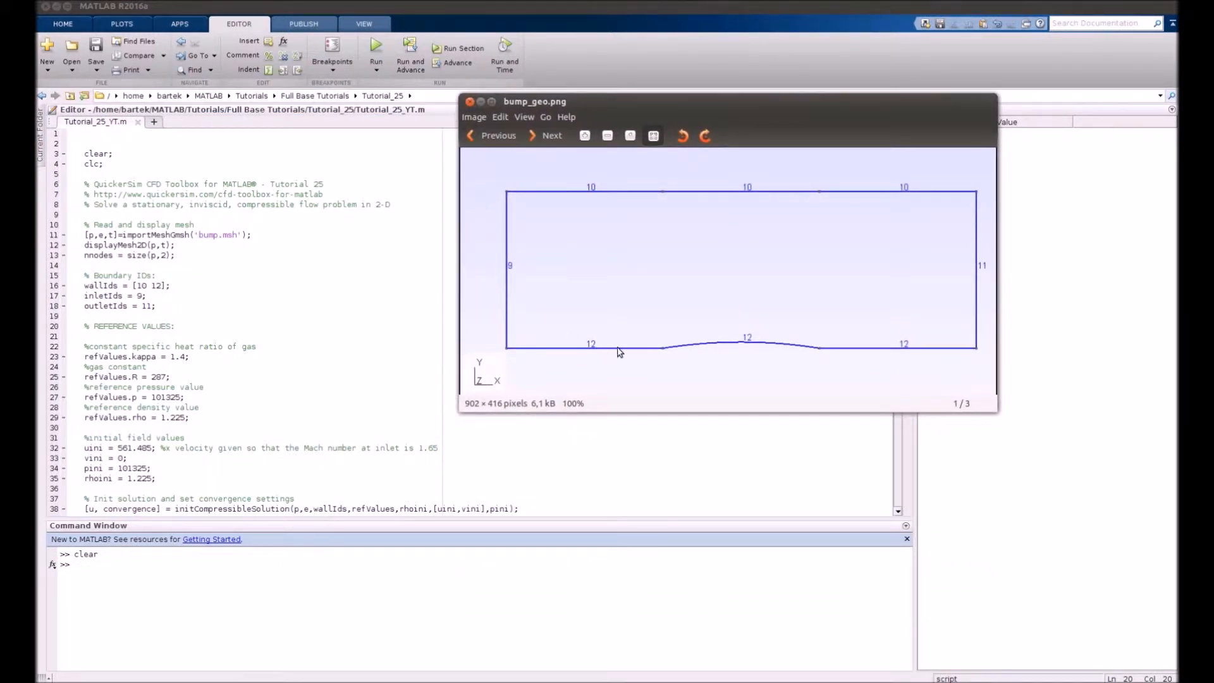
pyautogui.moveTo(552, 305)
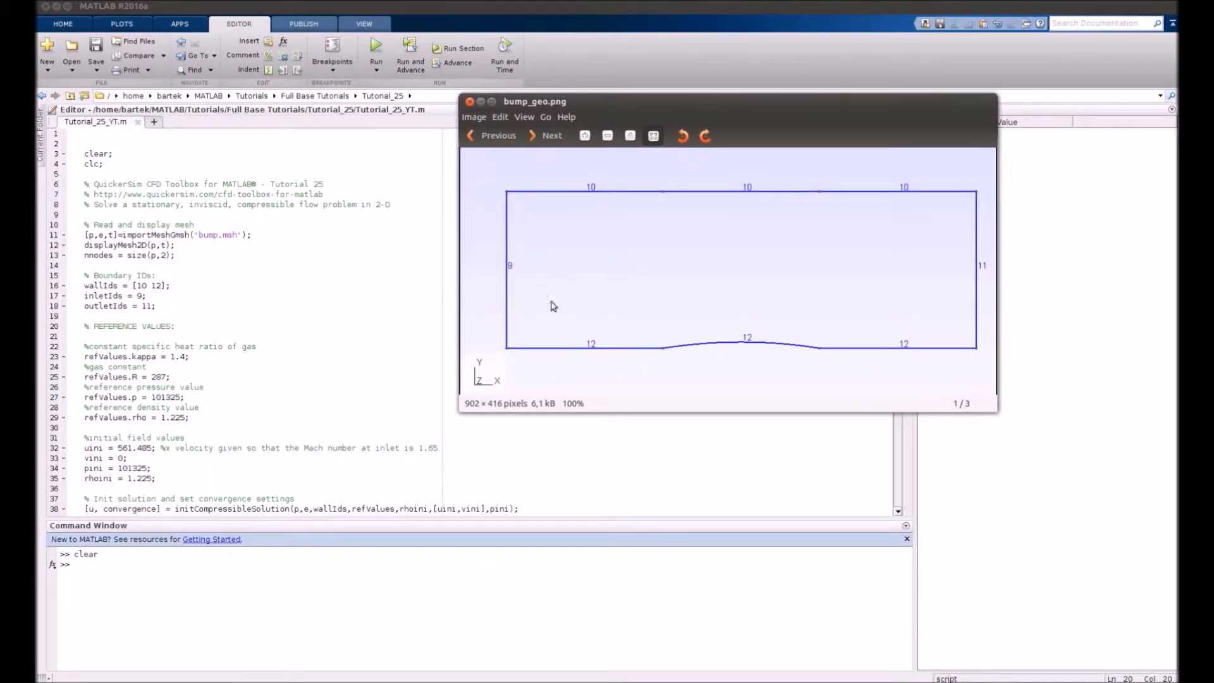
pyautogui.moveTo(776, 326)
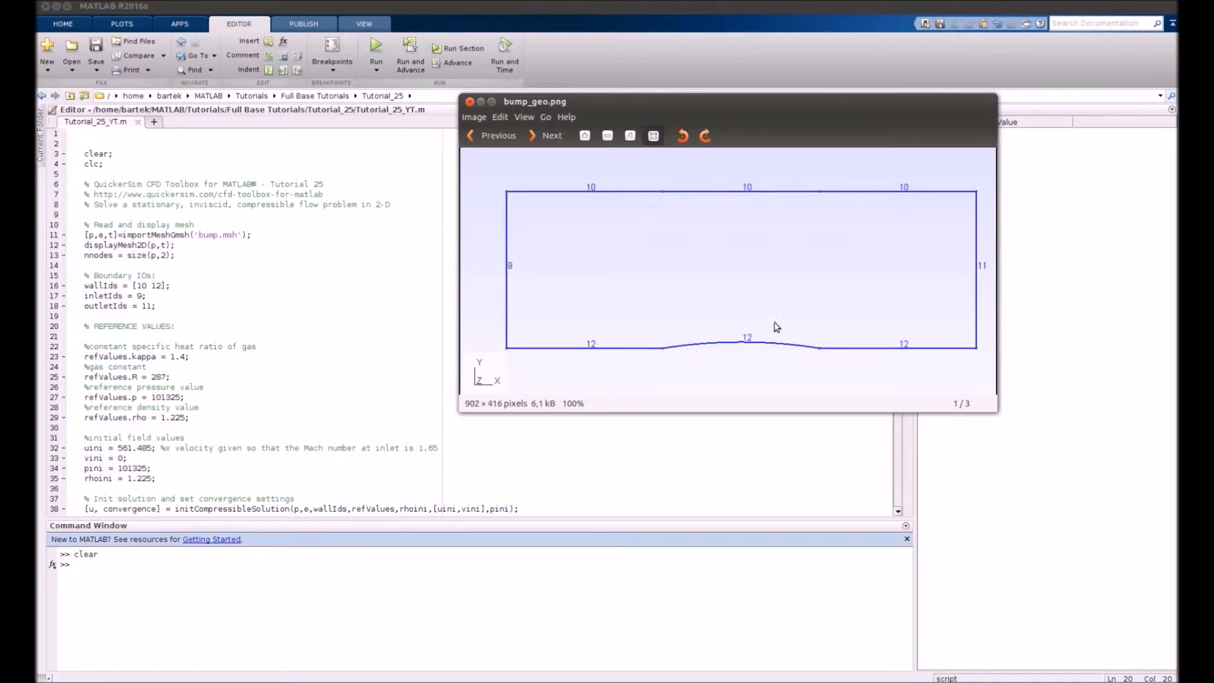
pyautogui.moveTo(674, 347)
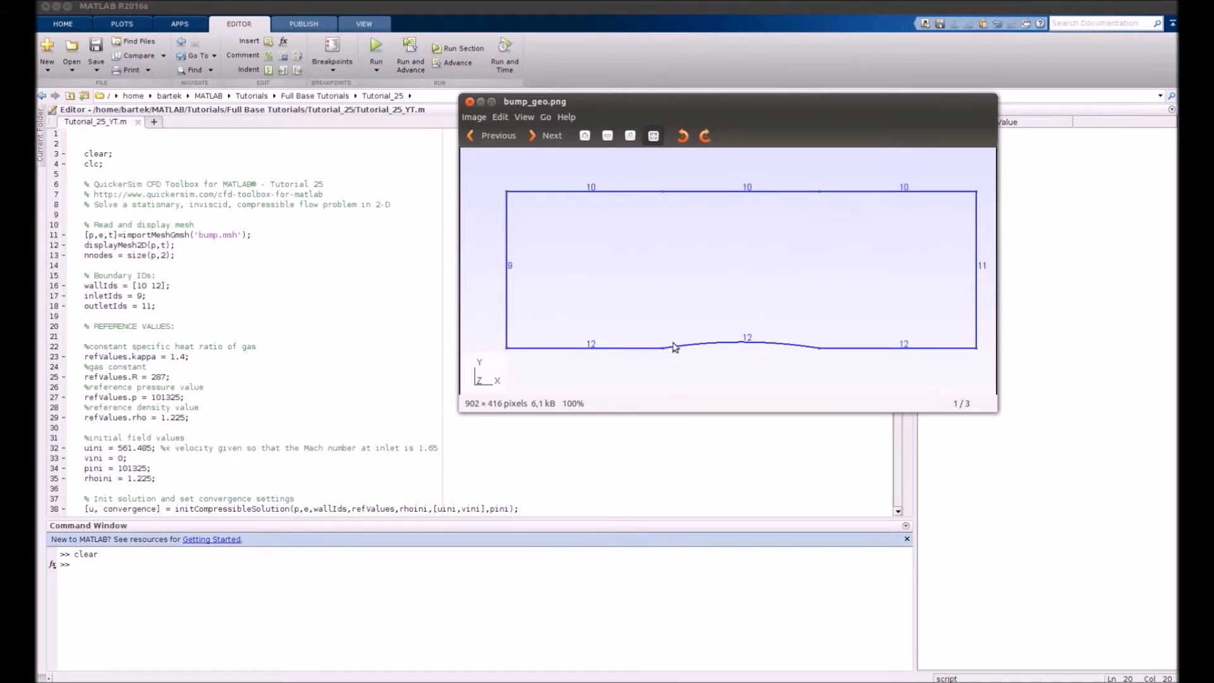
pyautogui.moveTo(736, 213)
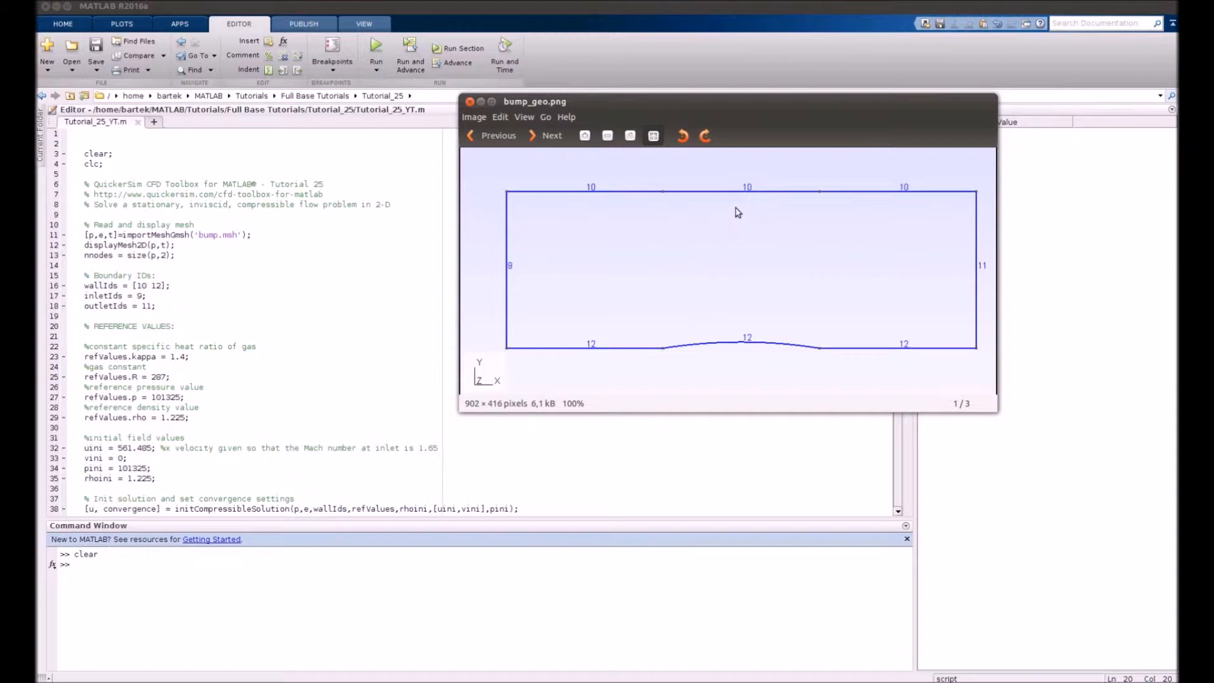
pyautogui.moveTo(788, 325)
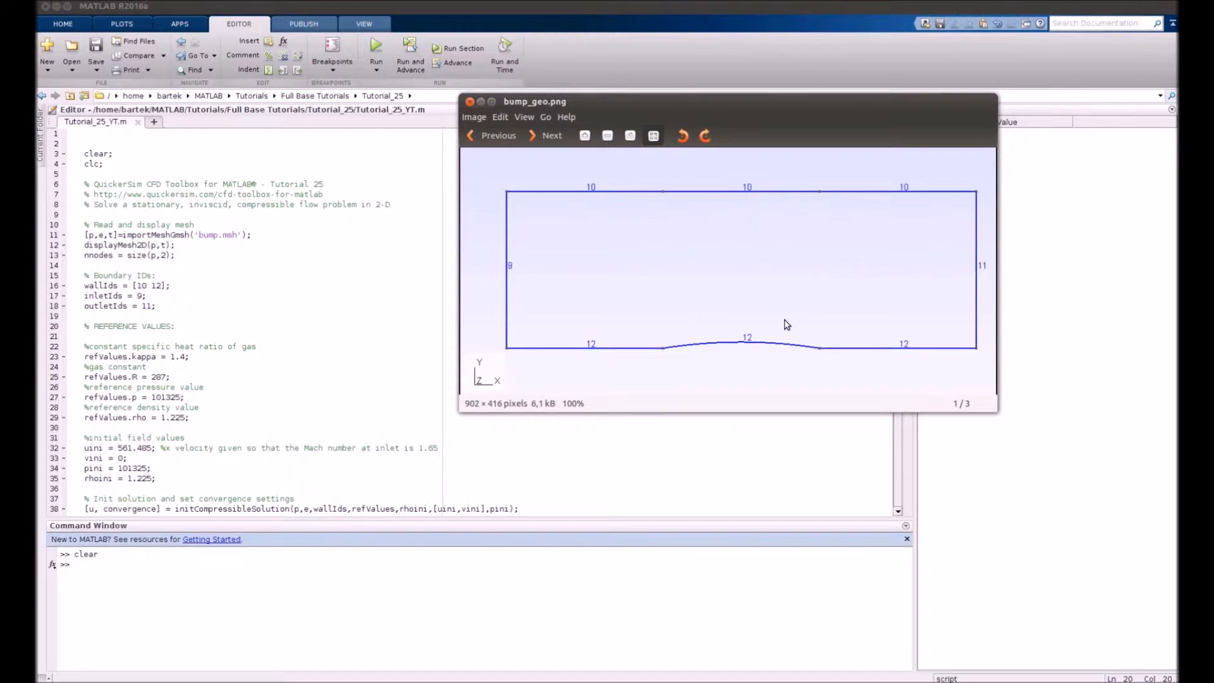
# Step: Evaluate script lines 10–18 to read the bump mesh and define boundary IDs, plotting the mesh
pyautogui.click(469, 101)
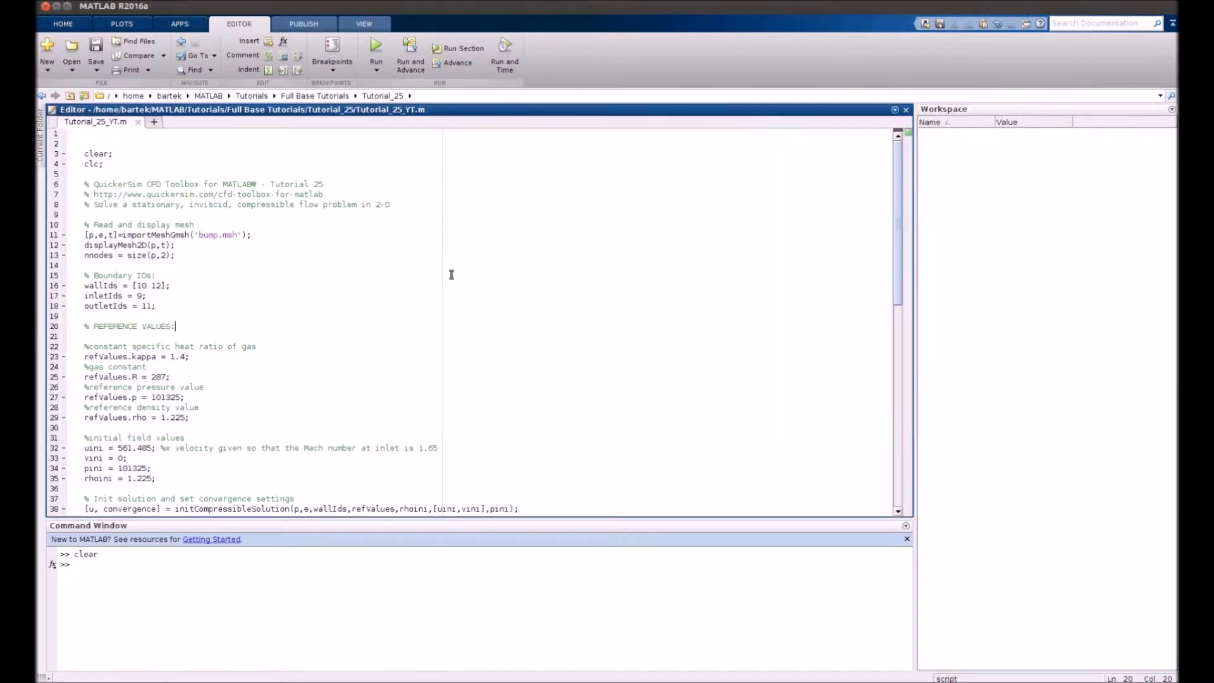
pyautogui.moveTo(84, 225)
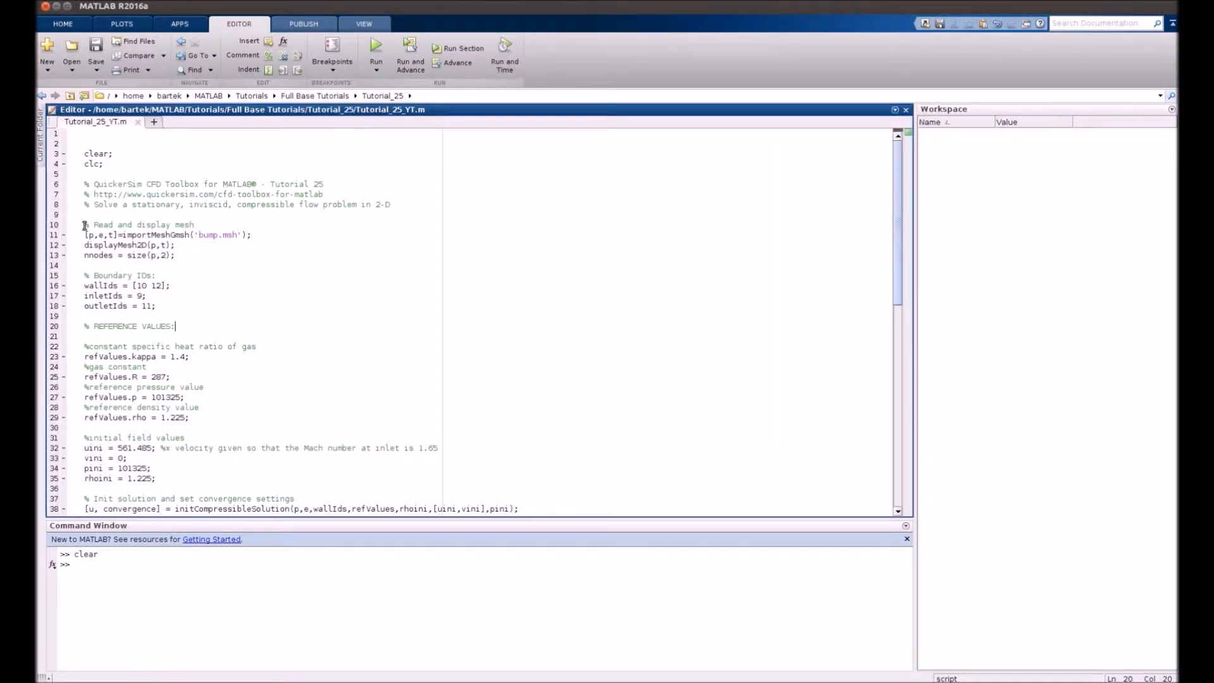
pyautogui.moveTo(85, 226); pyautogui.dragTo(128, 235)
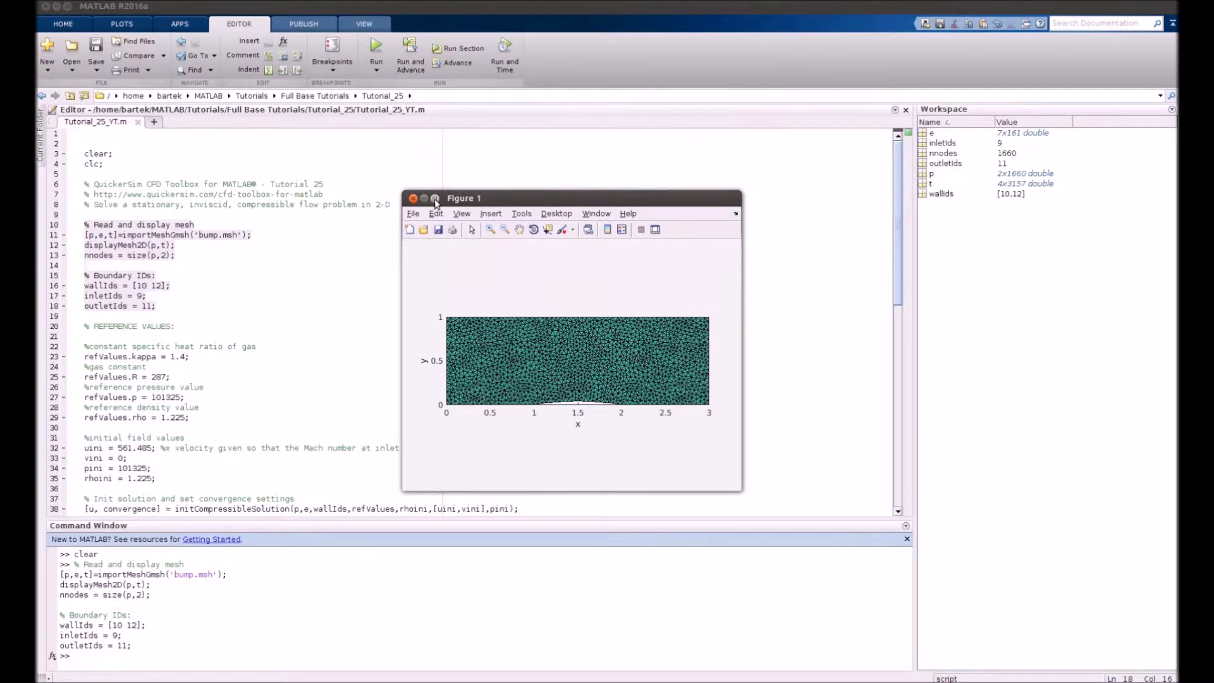
# Step: Maximize Figure 1 so the triangular bump channel mesh fills the screen
pyautogui.click(434, 199)
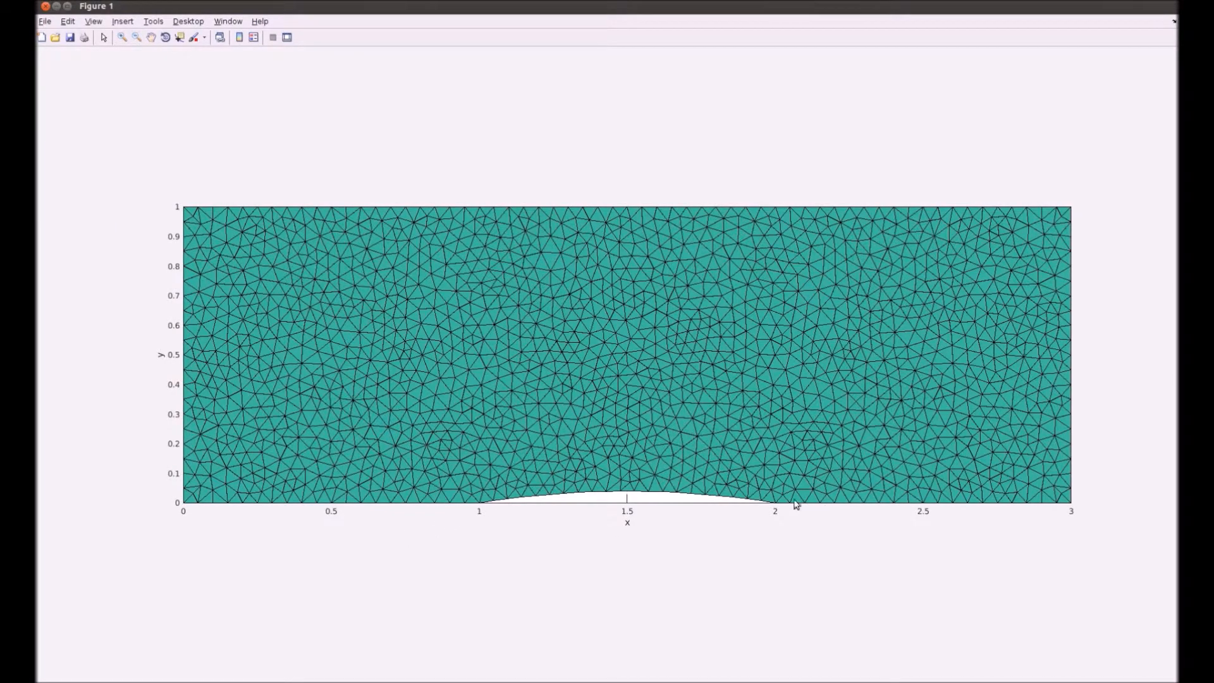
pyautogui.moveTo(267, 505)
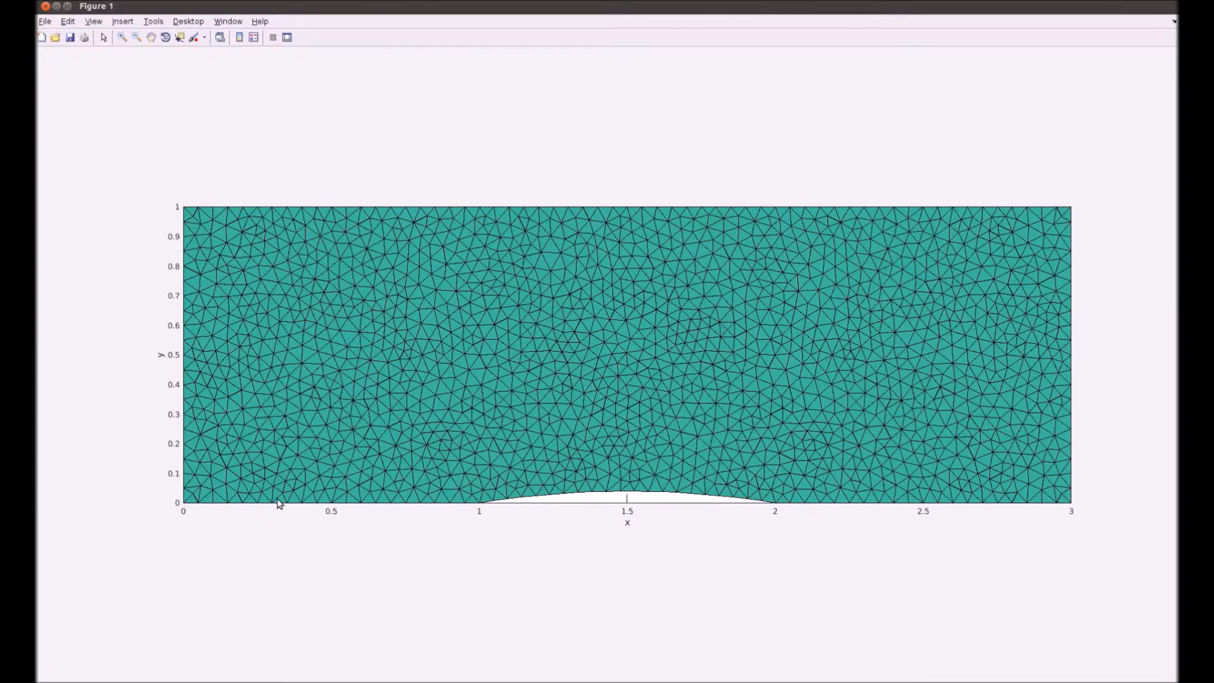
pyautogui.moveTo(244, 152)
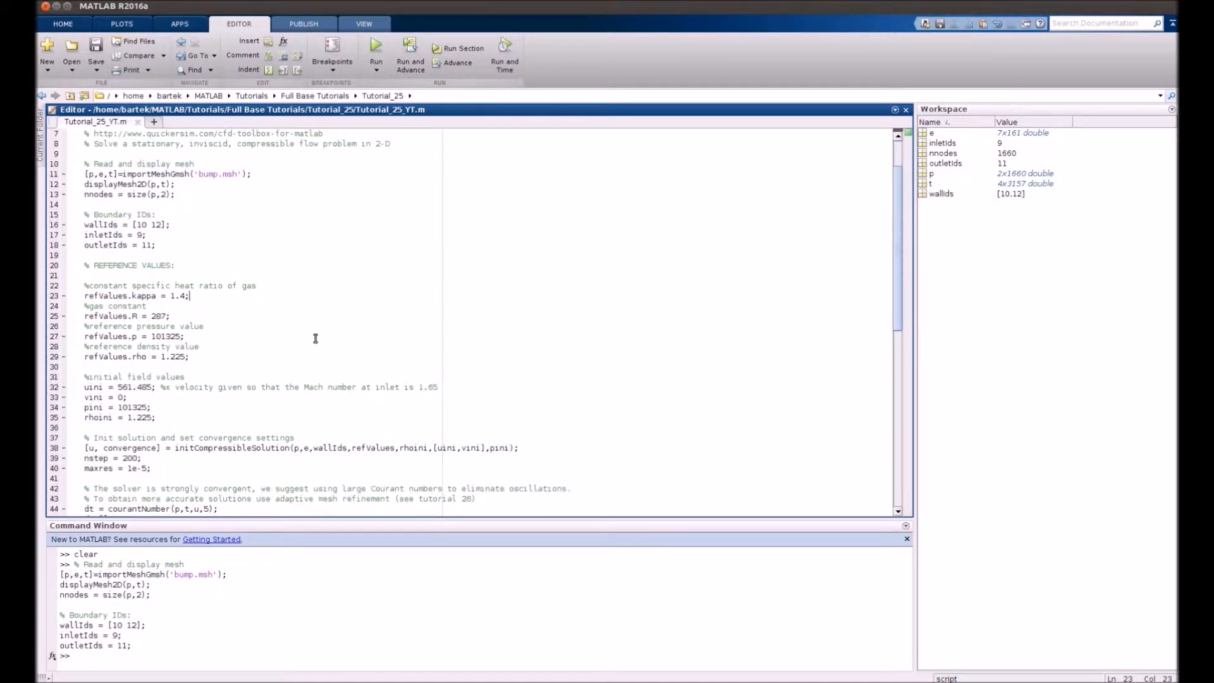
pyautogui.moveTo(85, 264); pyautogui.dragTo(151, 284)
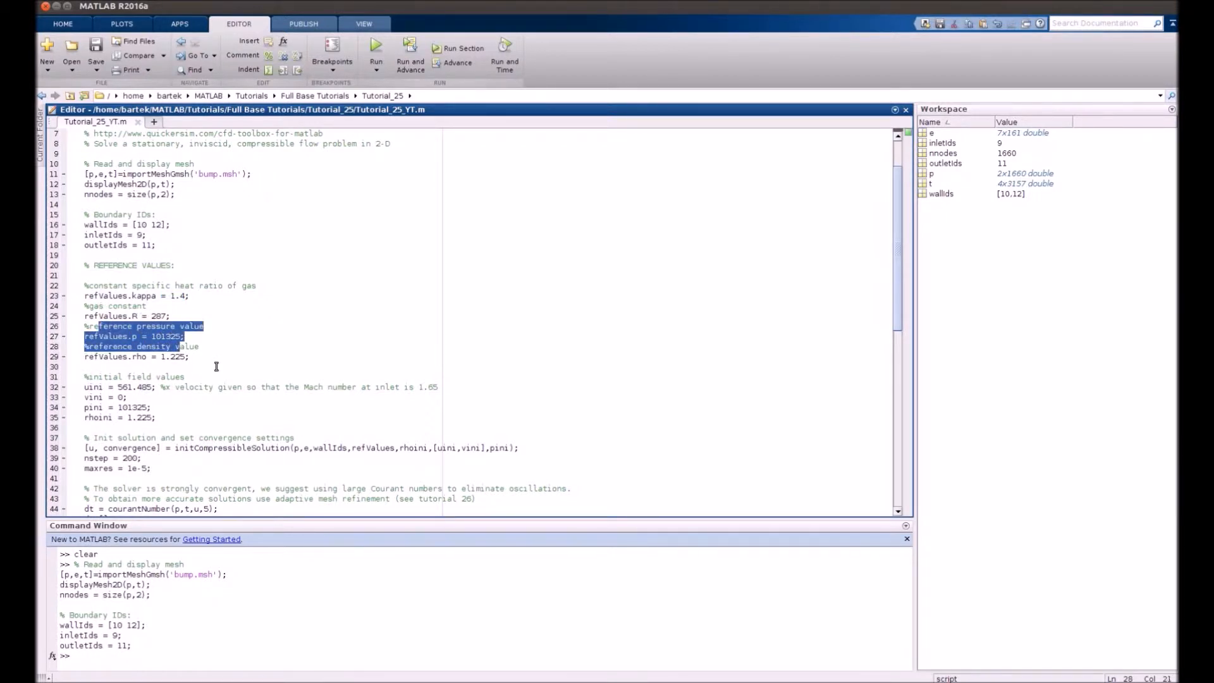
pyautogui.scroll(-3)
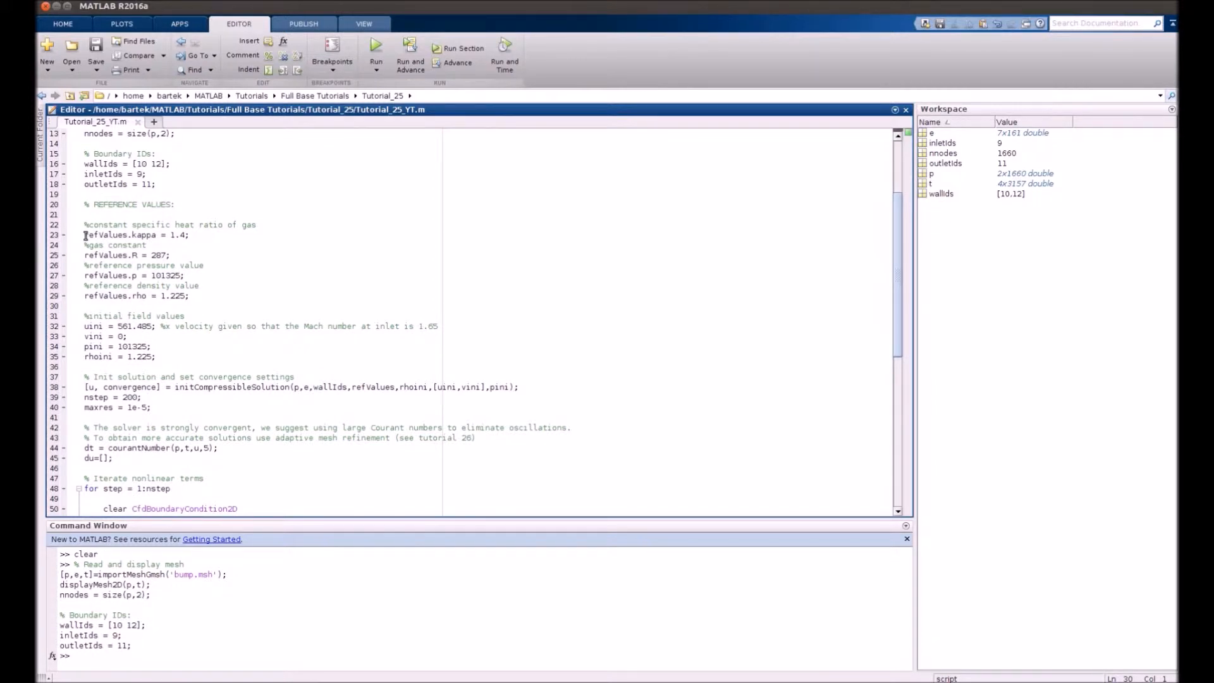
pyautogui.click(84, 304)
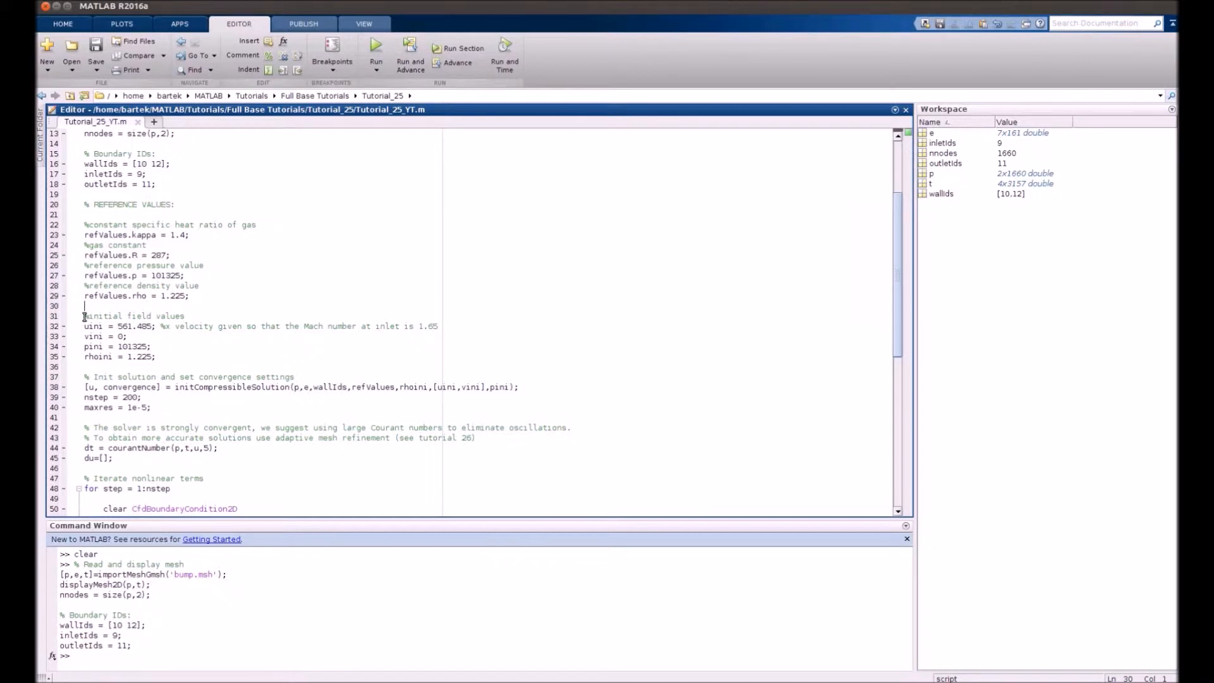
pyautogui.click(160, 357)
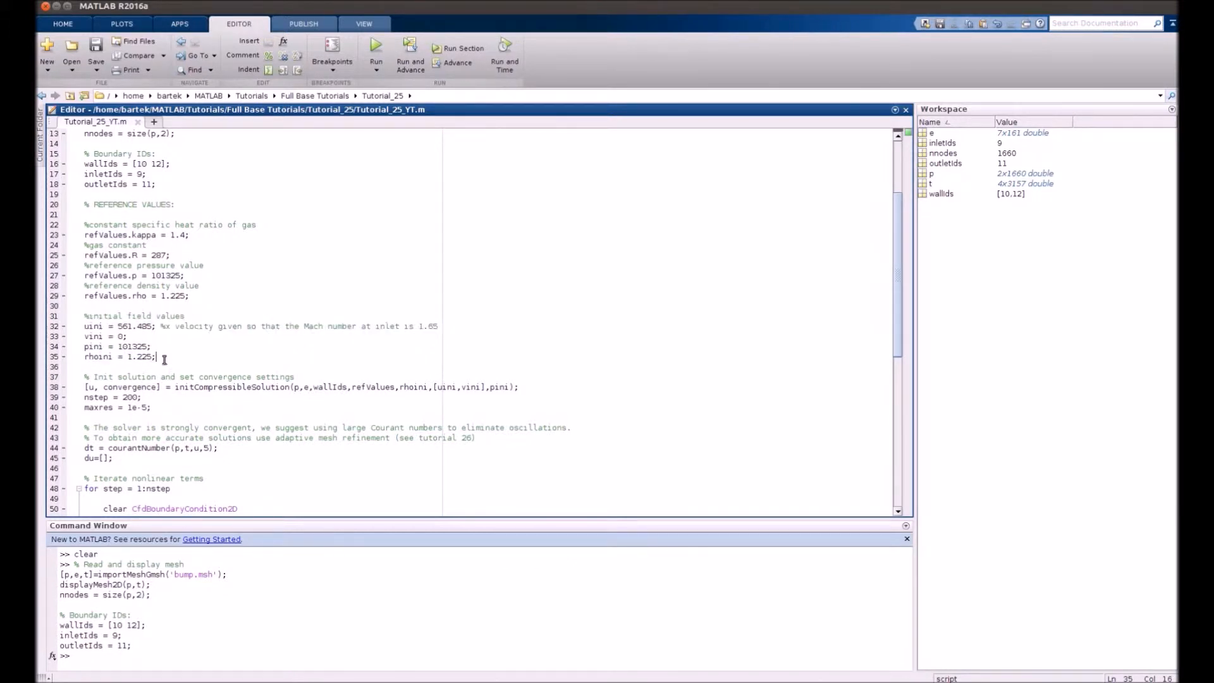
pyautogui.doubleClick(132, 327)
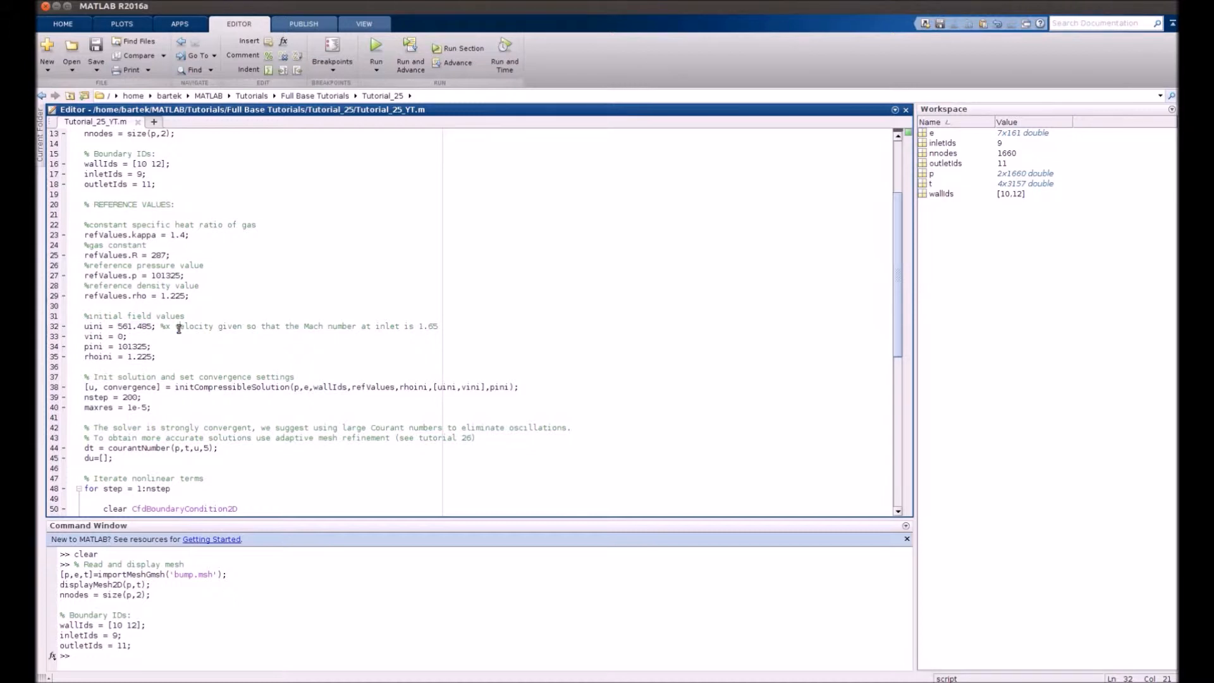
pyautogui.doubleClick(426, 326)
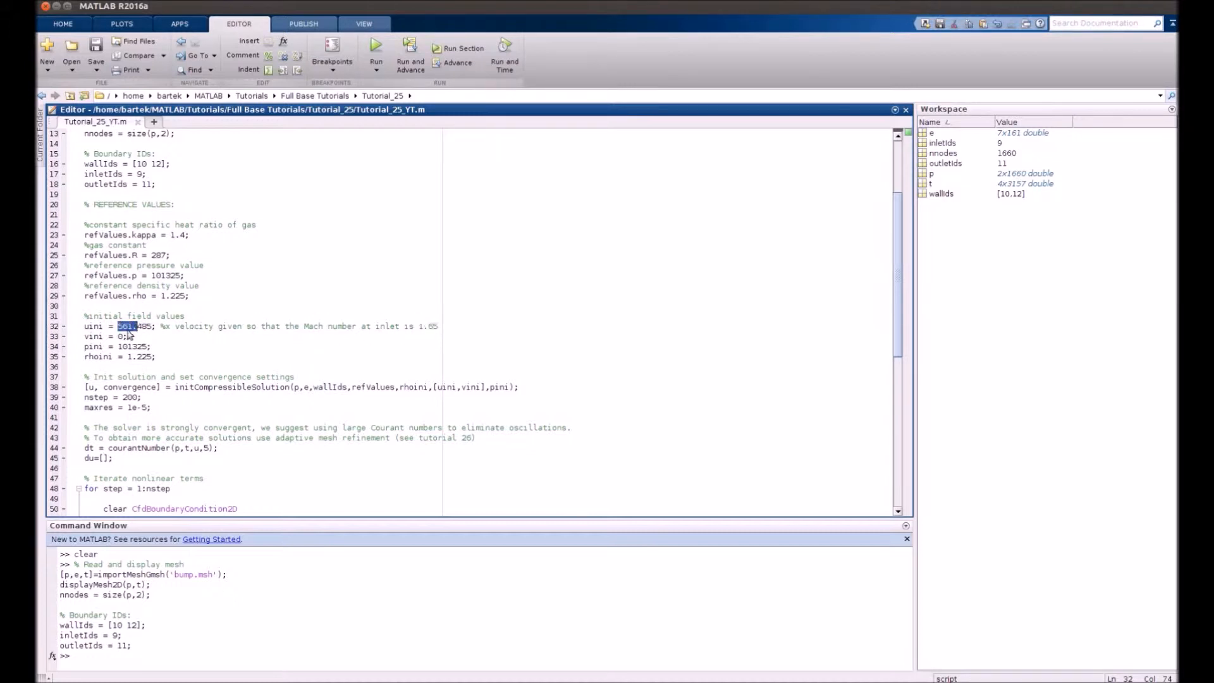
pyautogui.doubleClick(130, 347)
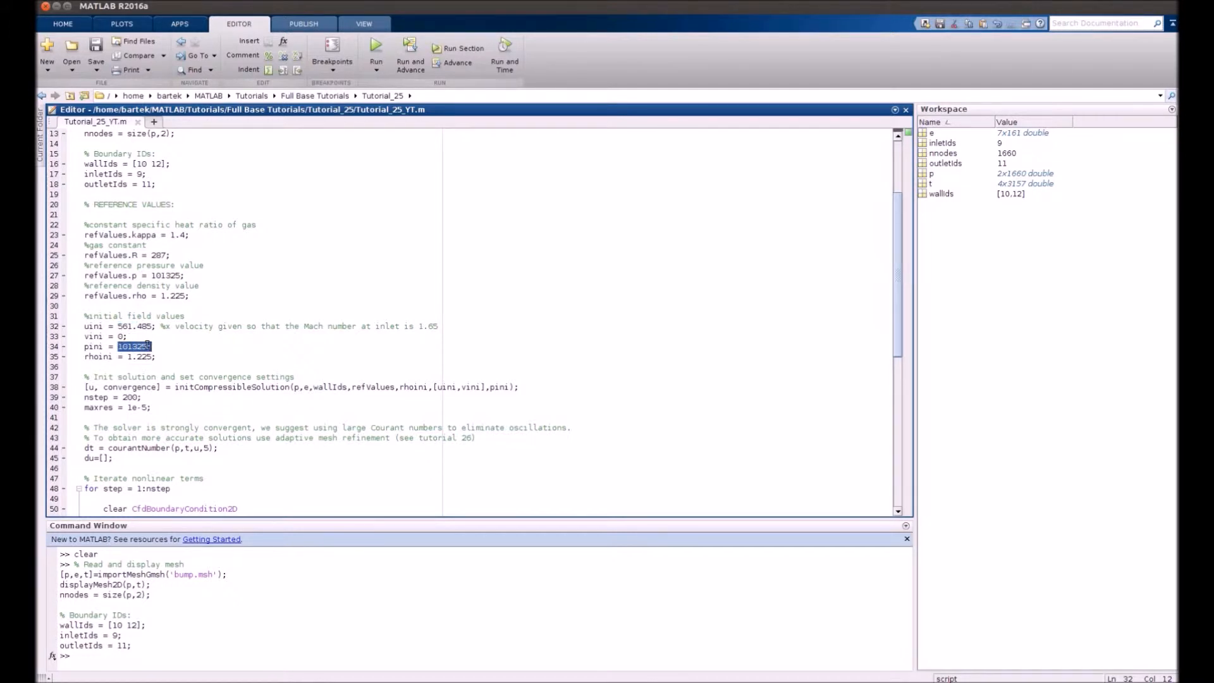
pyautogui.doubleClick(139, 357)
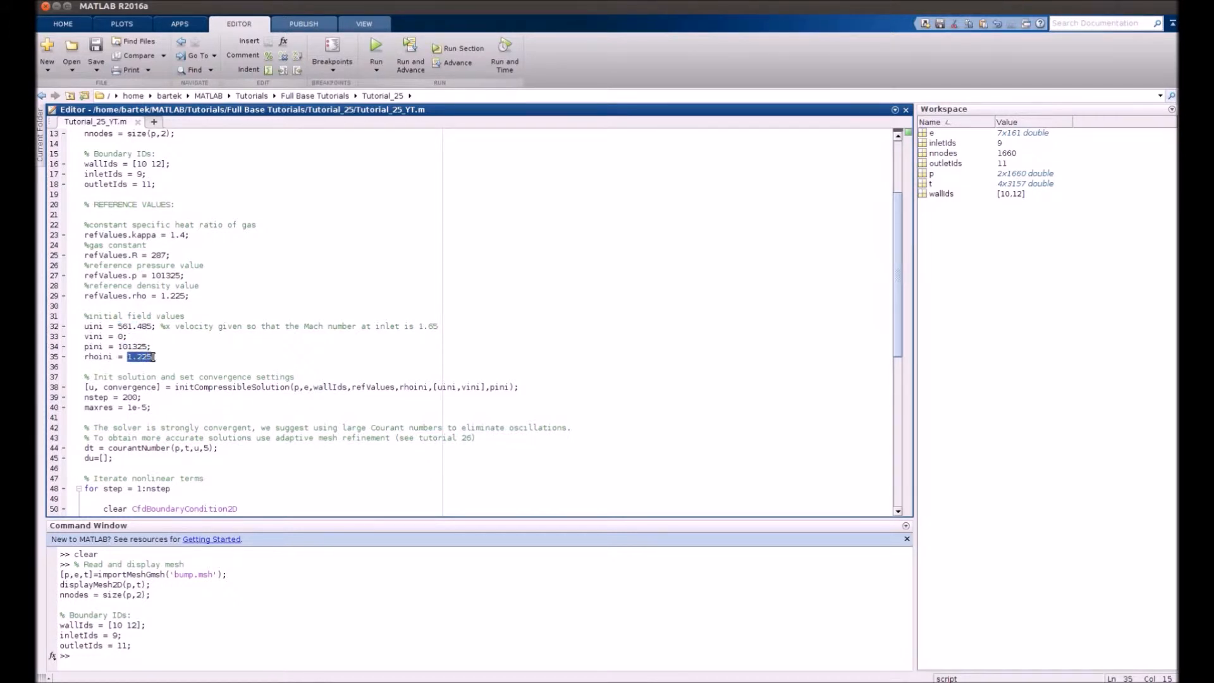
pyautogui.click(153, 357)
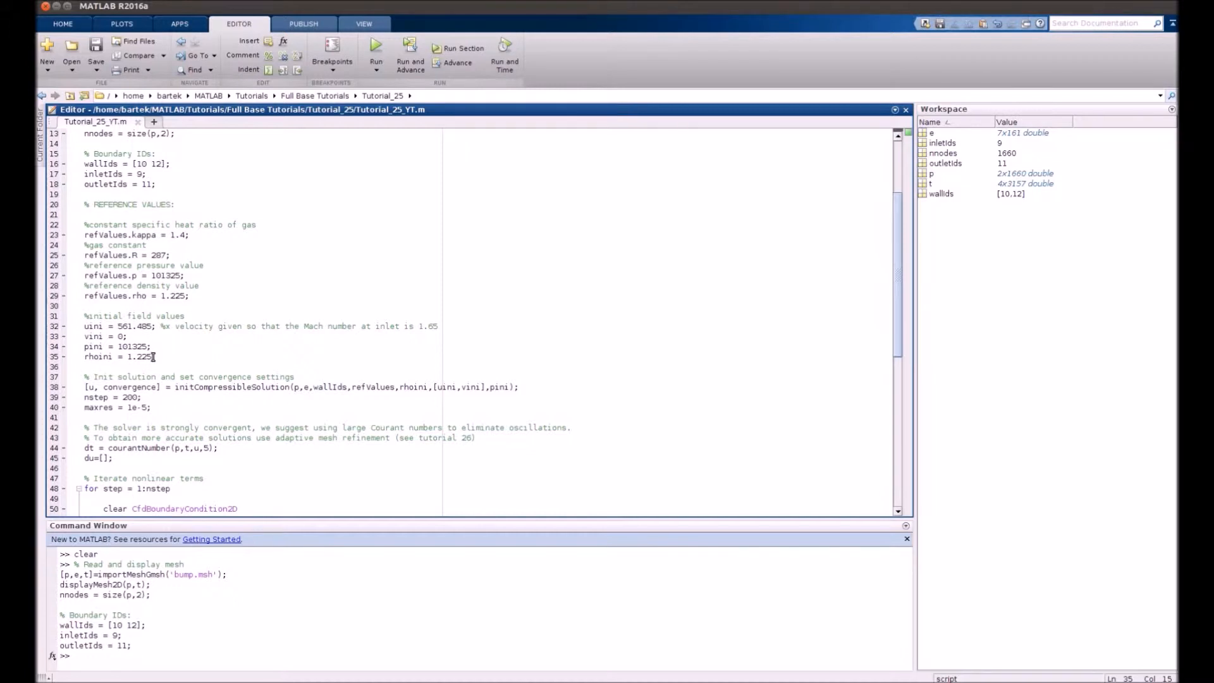
pyautogui.scroll(-3)
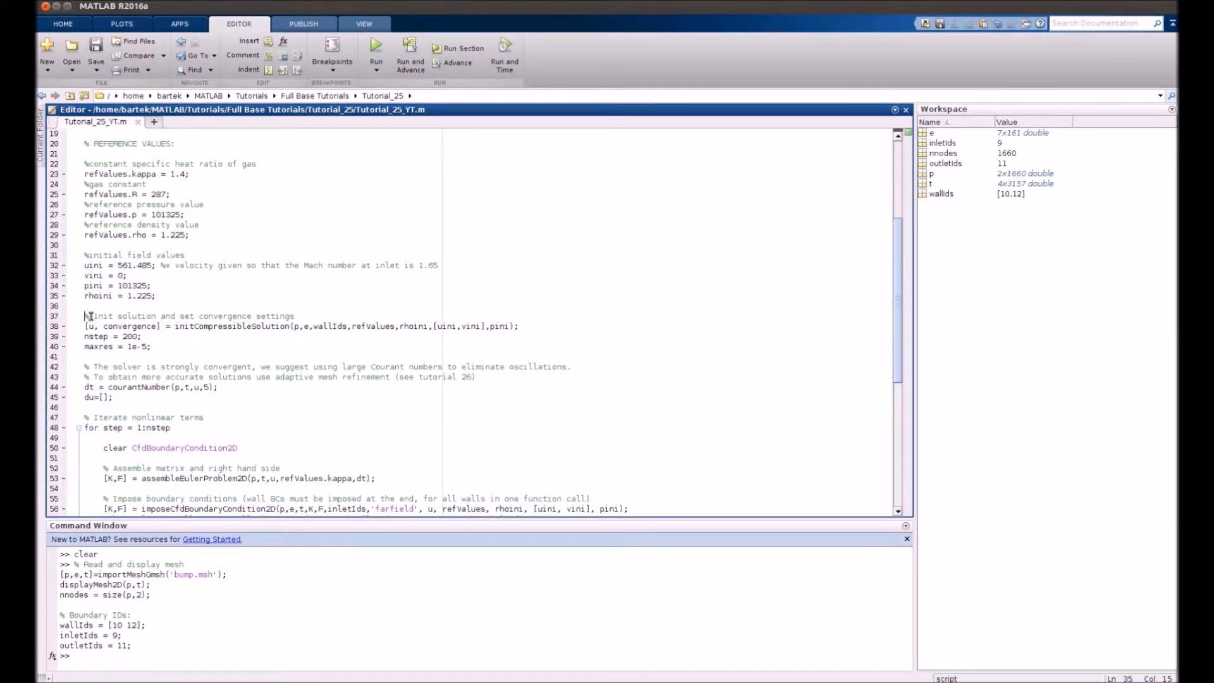
pyautogui.click(154, 347)
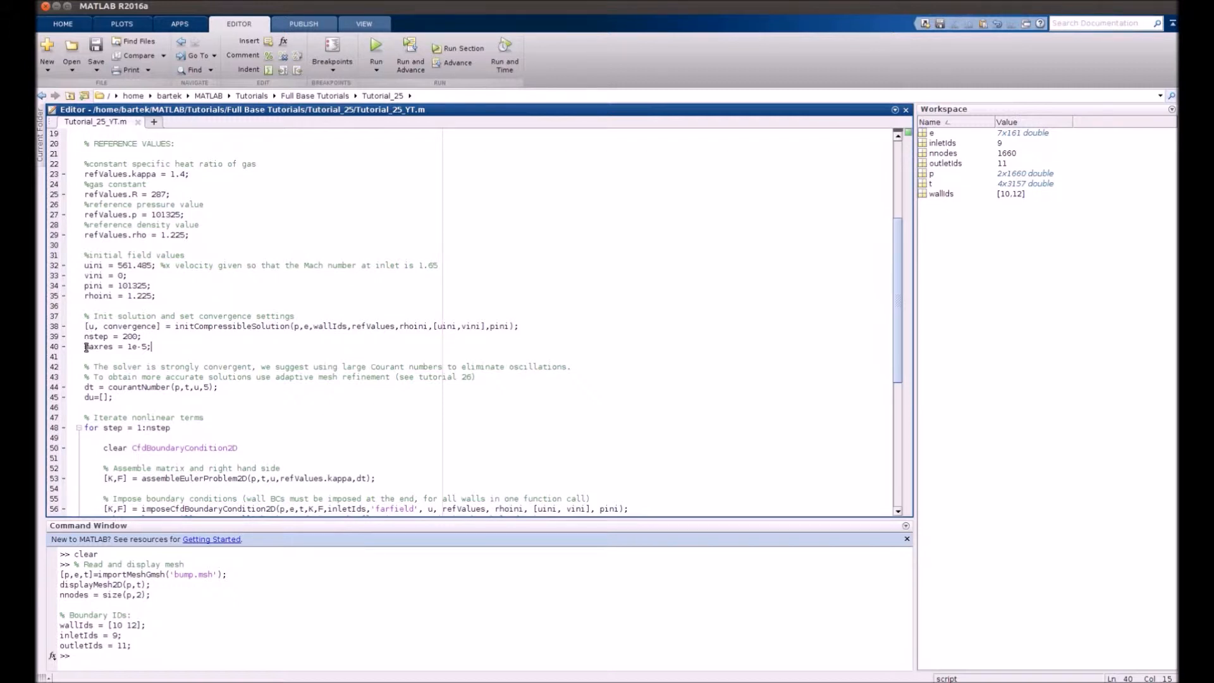
pyautogui.tripleClick(116, 347)
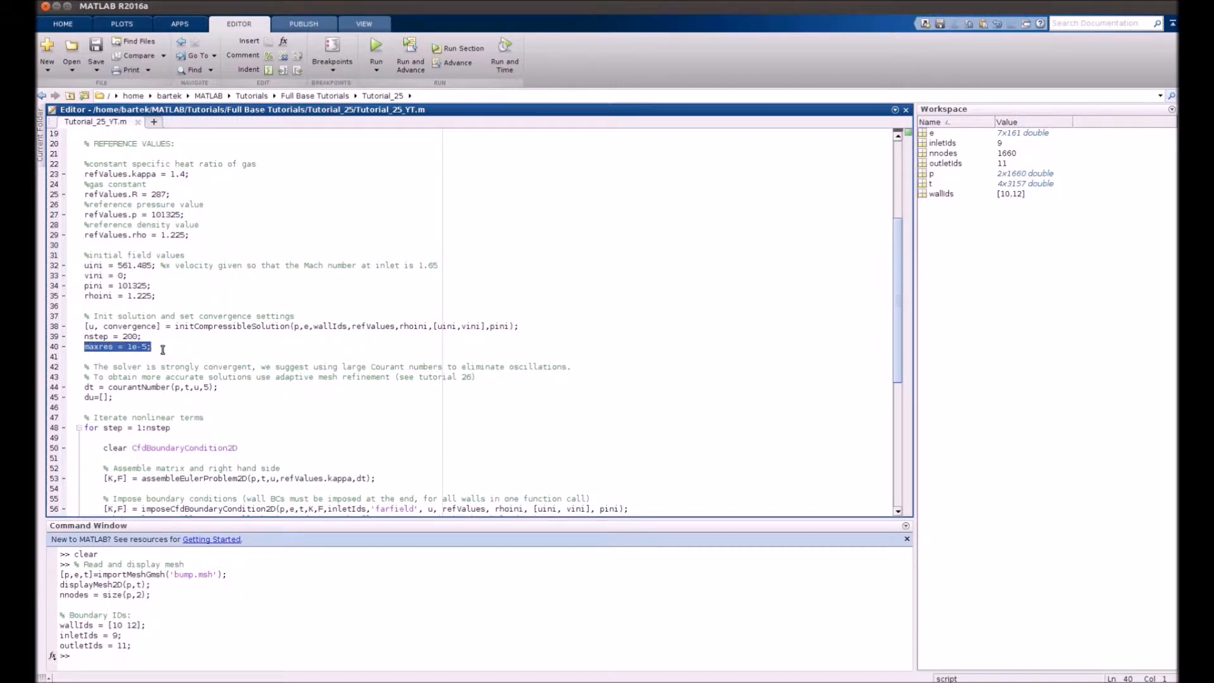
pyautogui.click(143, 327)
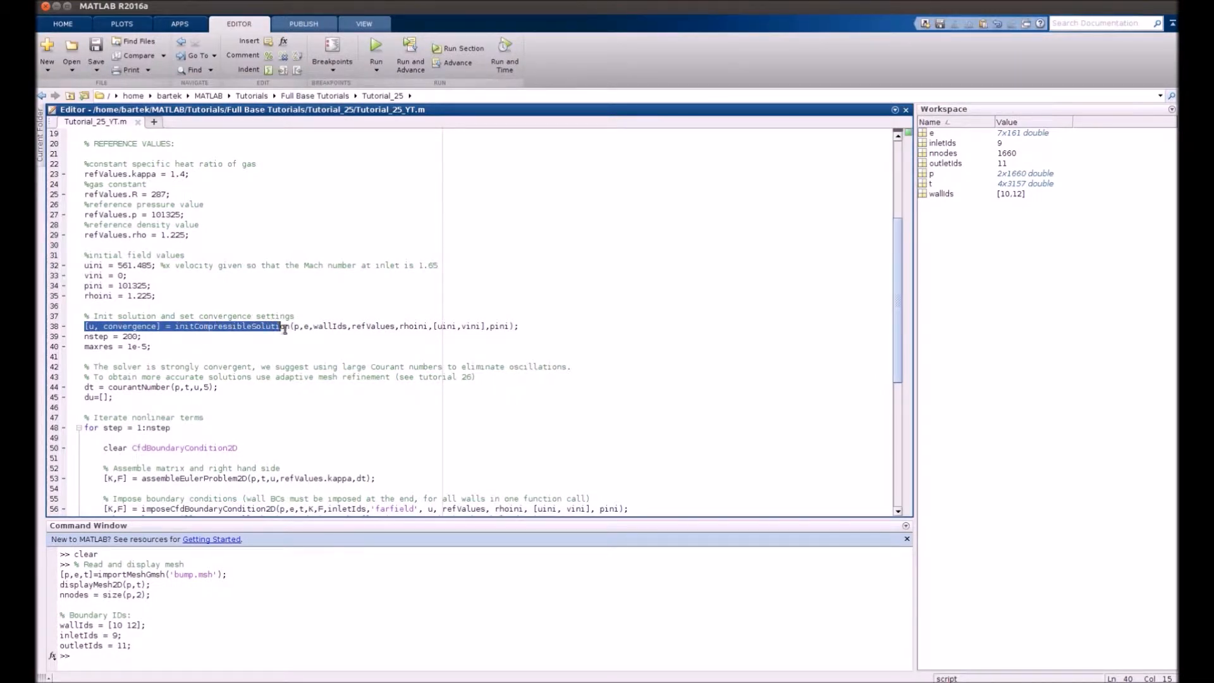
pyautogui.click(208, 326)
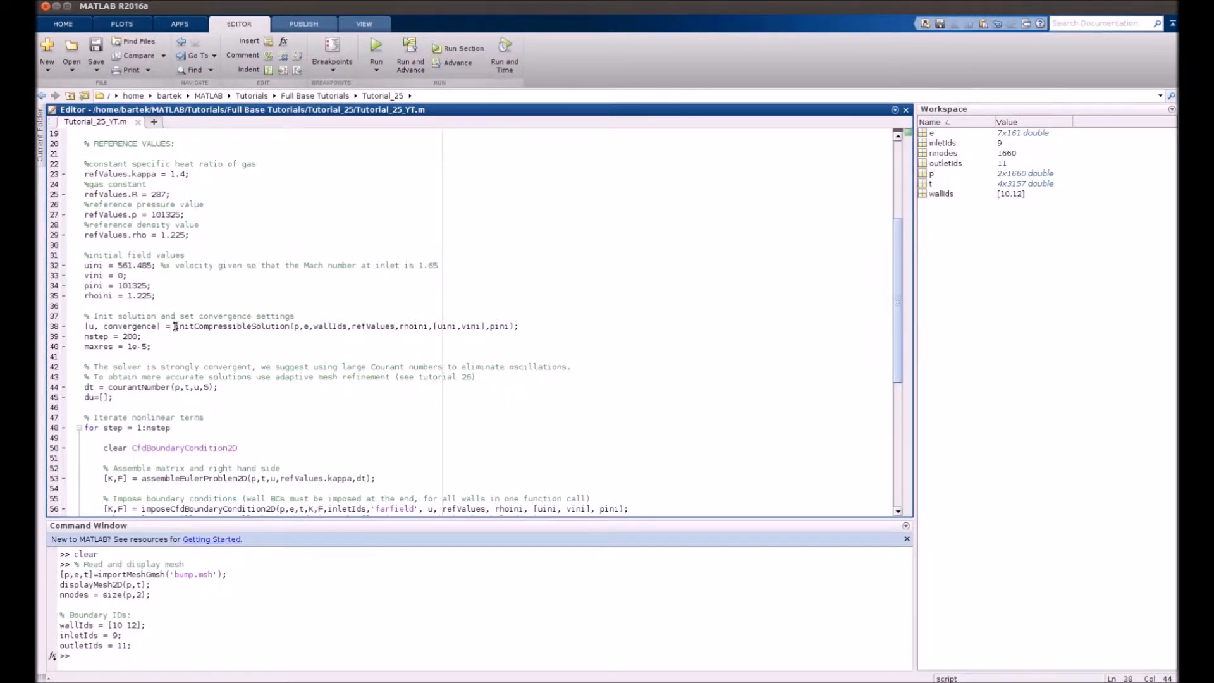
pyautogui.doubleClick(230, 326)
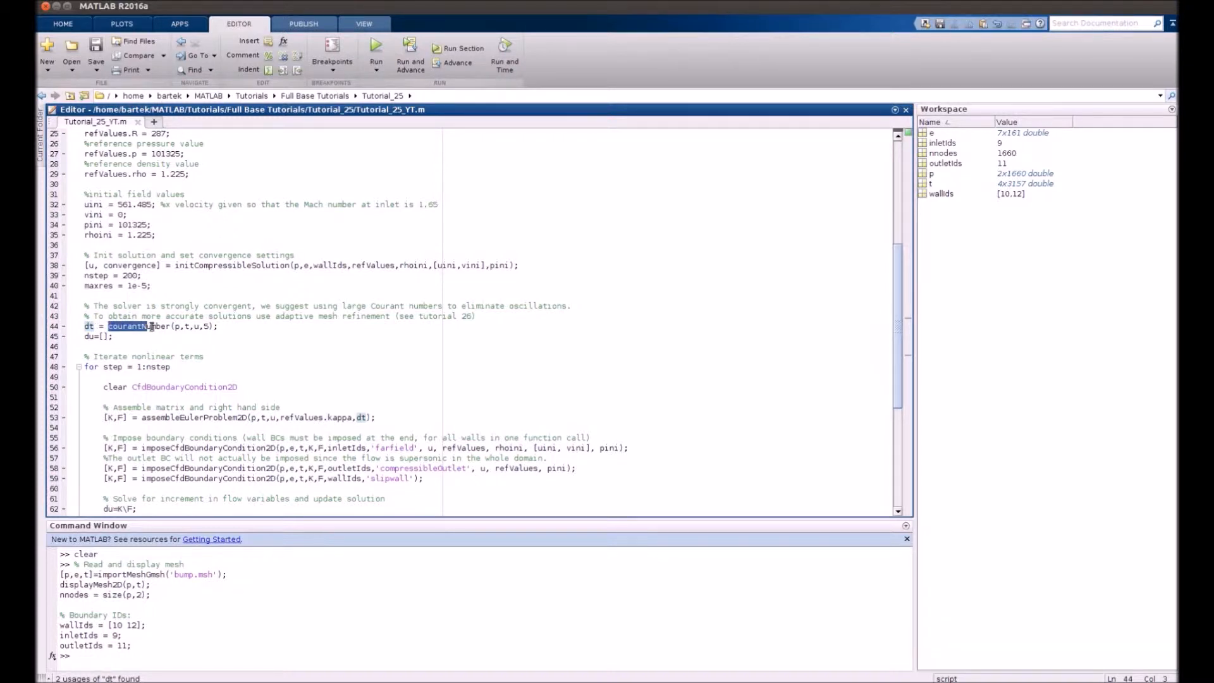
pyautogui.click(88, 336)
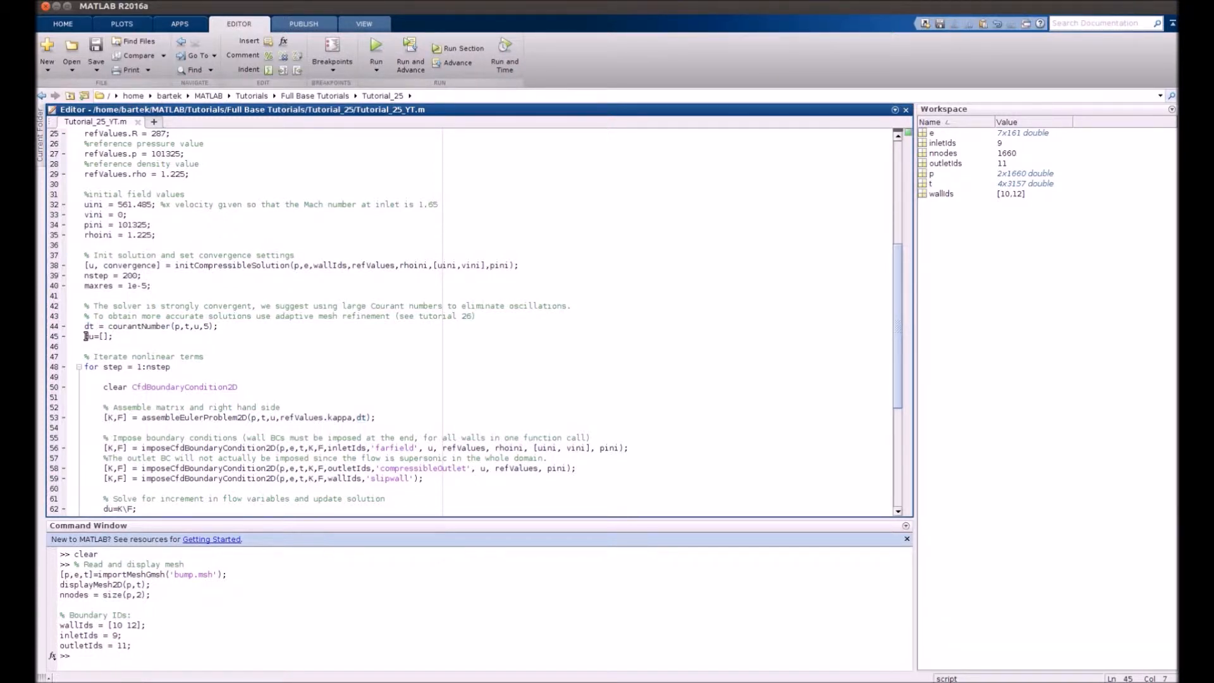
pyautogui.doubleClick(89, 337)
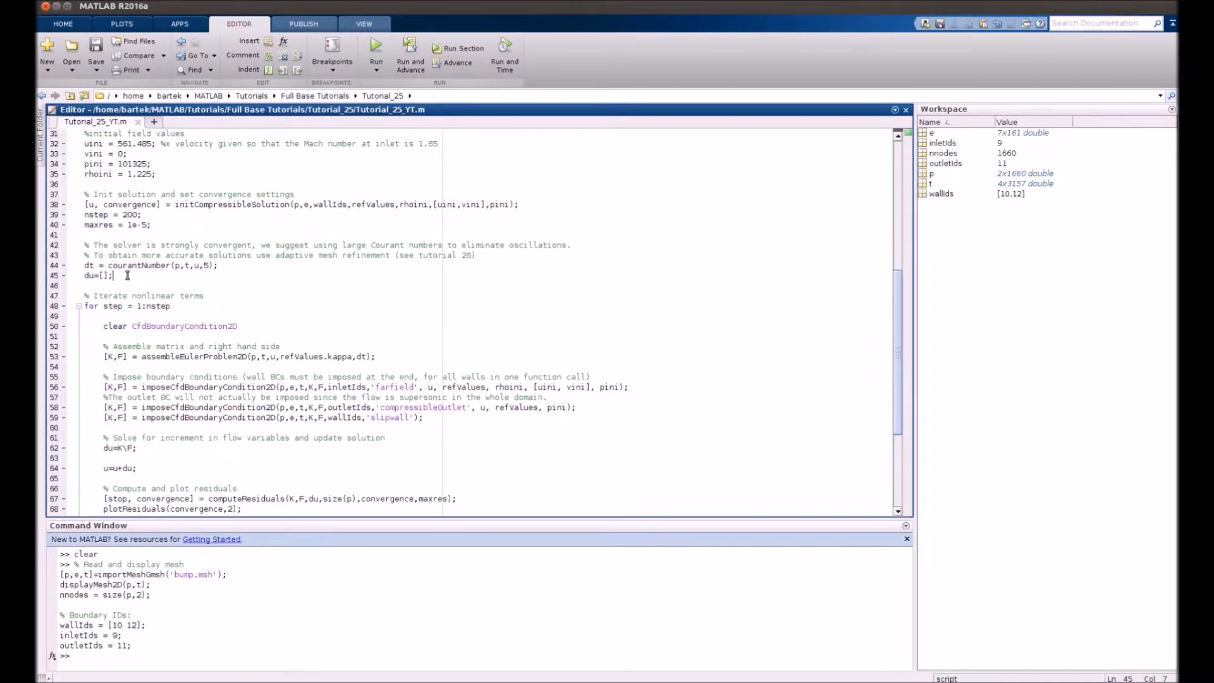
pyautogui.scroll(-3)
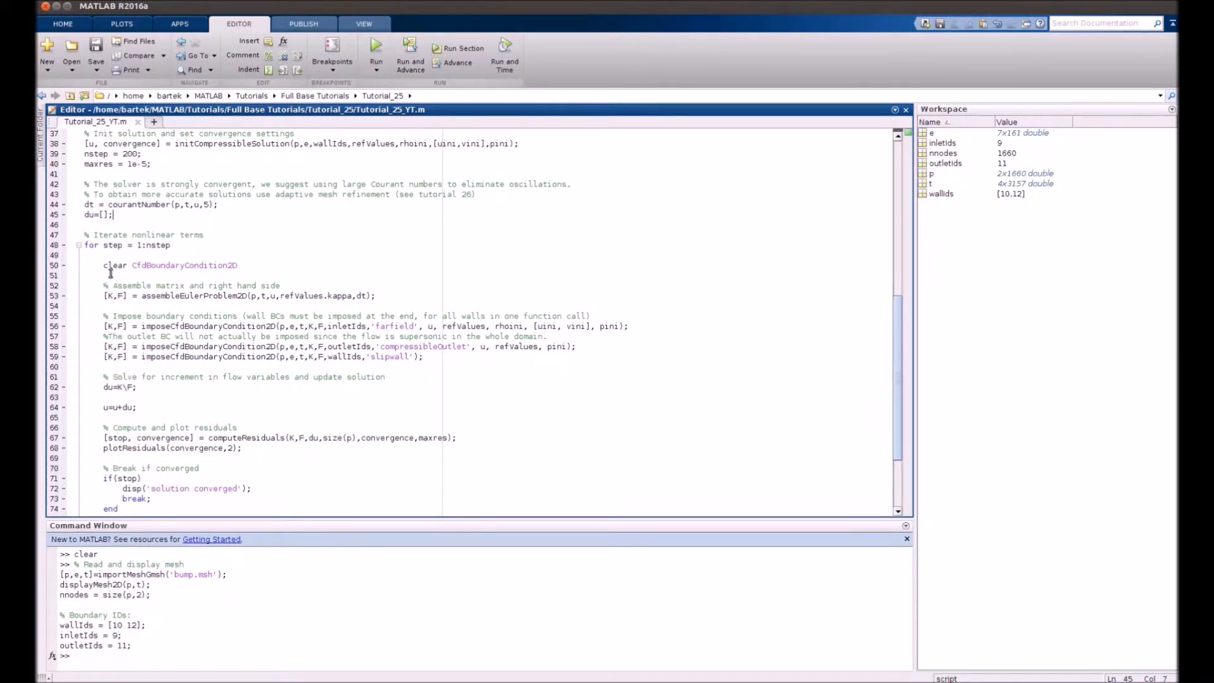
pyautogui.scroll(-3)
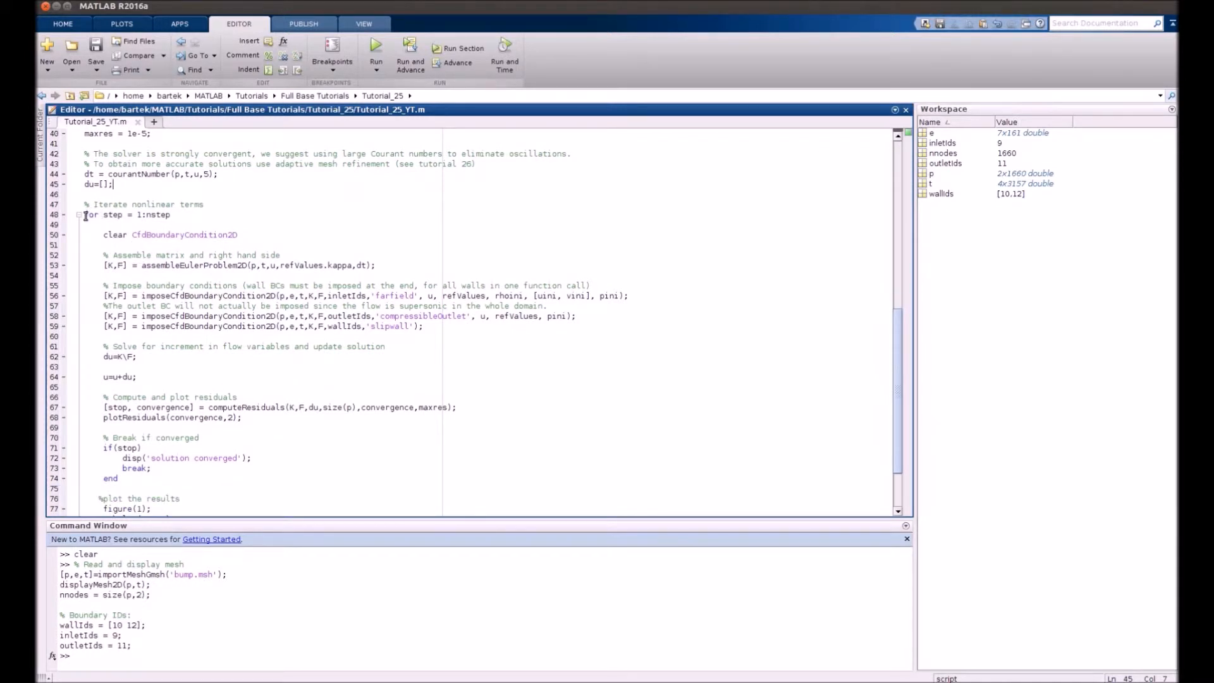
pyautogui.click(130, 215)
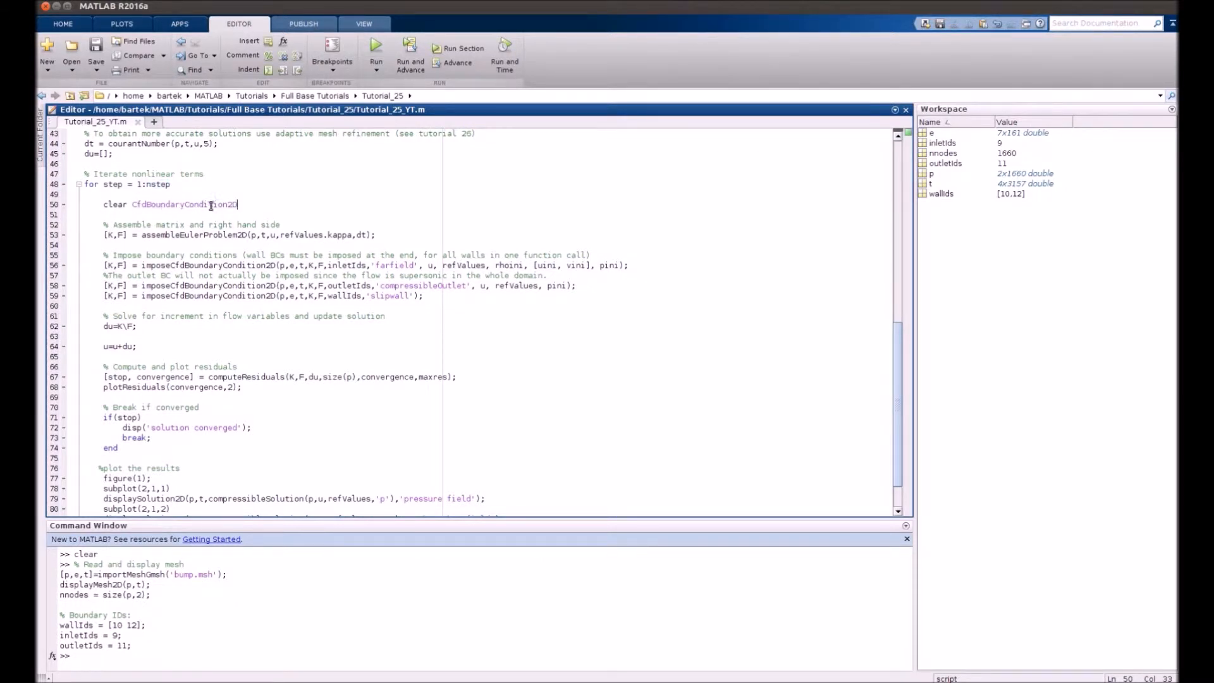
pyautogui.moveTo(240, 205)
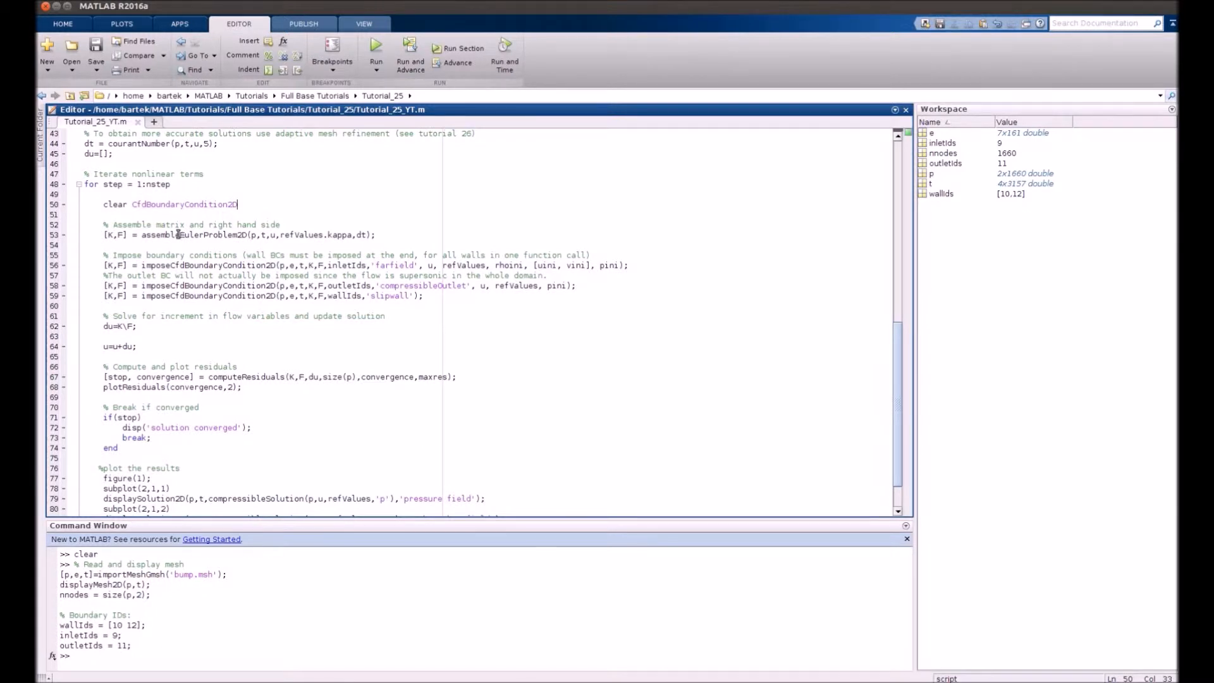
pyautogui.click(138, 346)
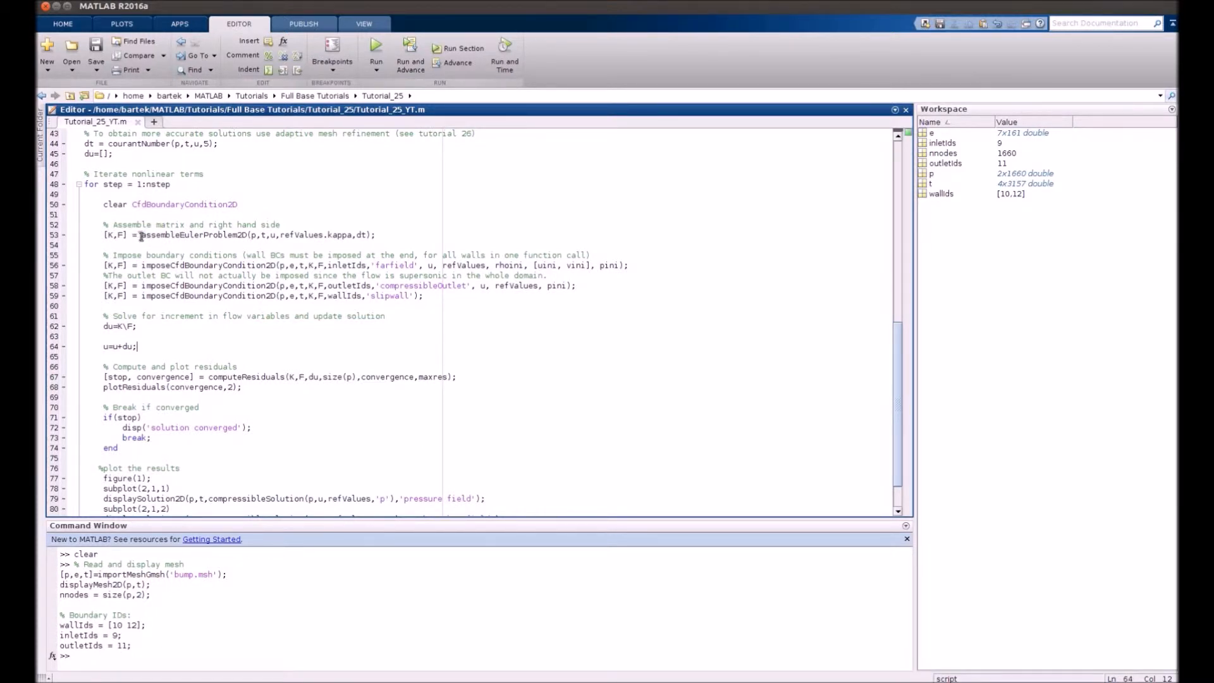
pyautogui.doubleClick(151, 235)
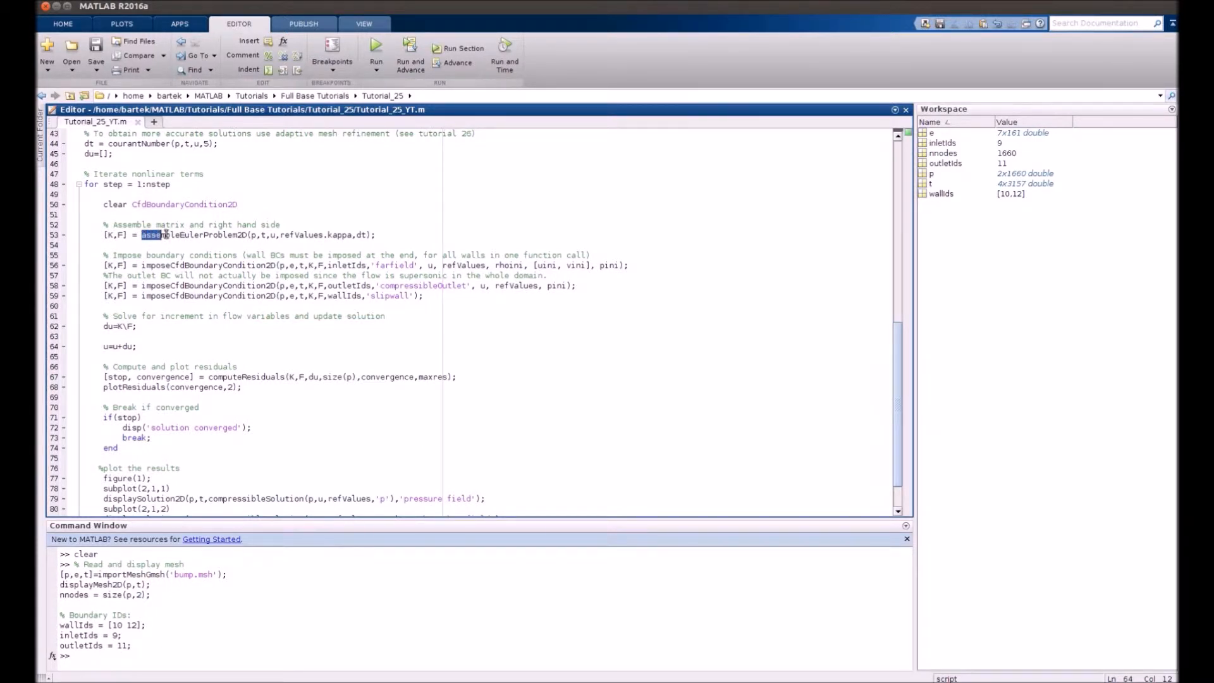
pyautogui.doubleClick(193, 235)
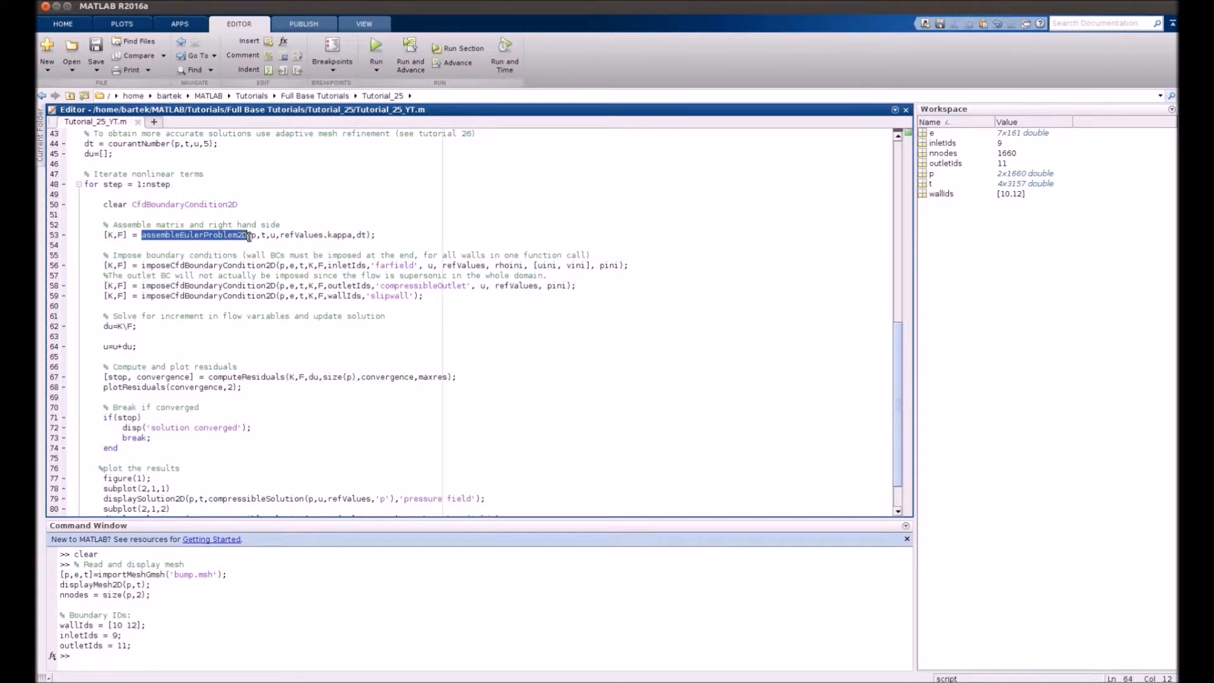
pyautogui.click(248, 235)
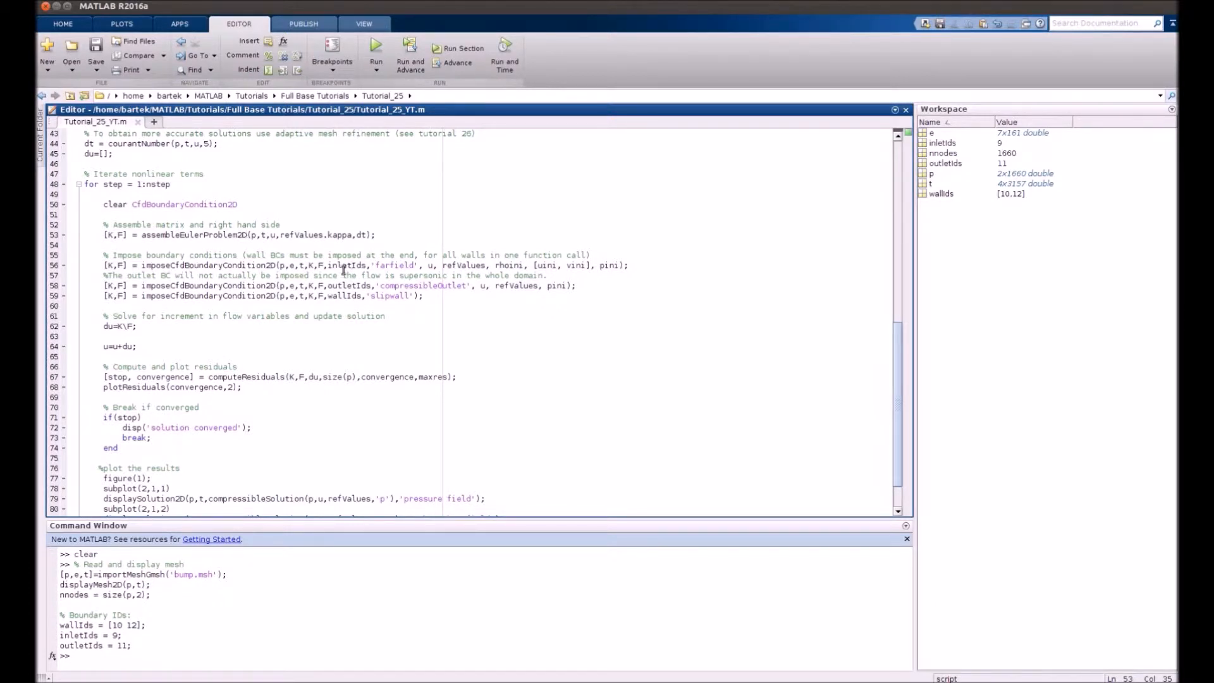
pyautogui.doubleClick(346, 264)
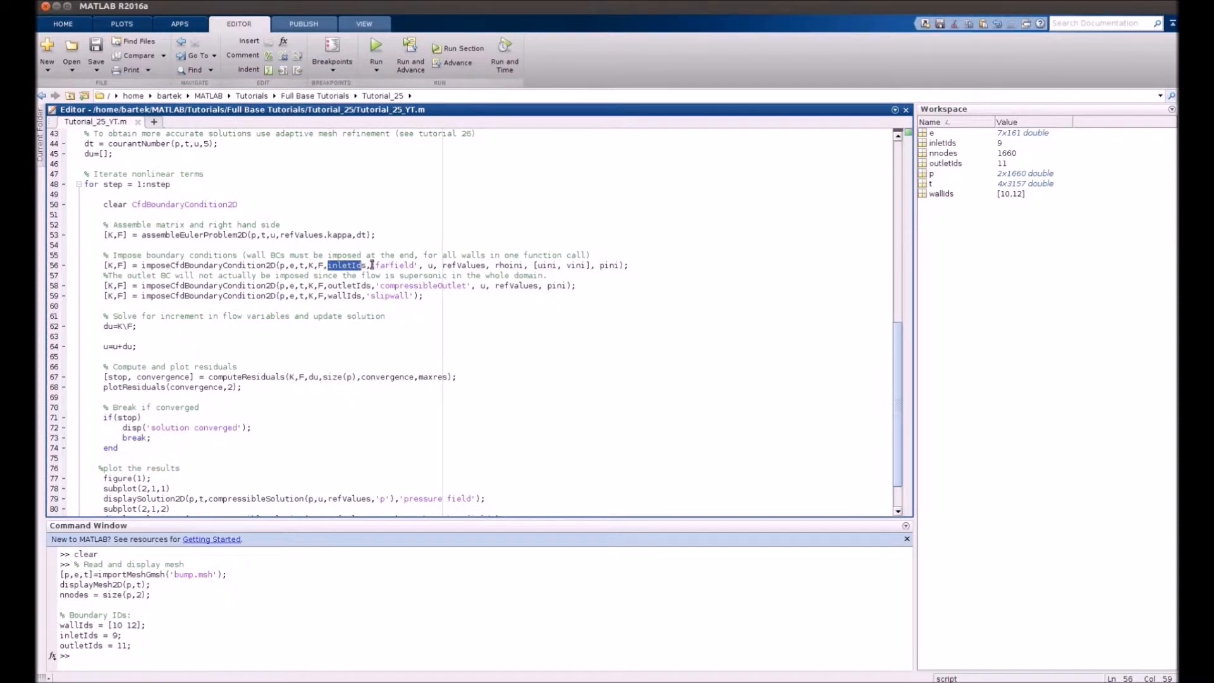
pyautogui.doubleClick(397, 265)
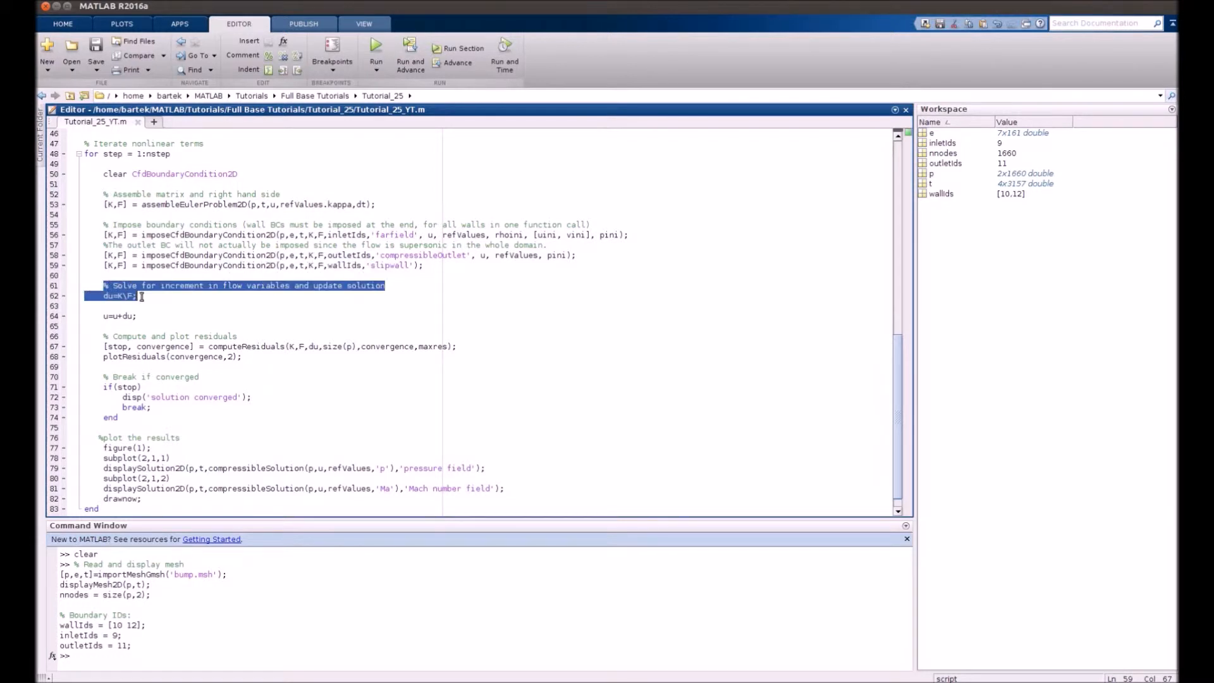
pyautogui.click(137, 296)
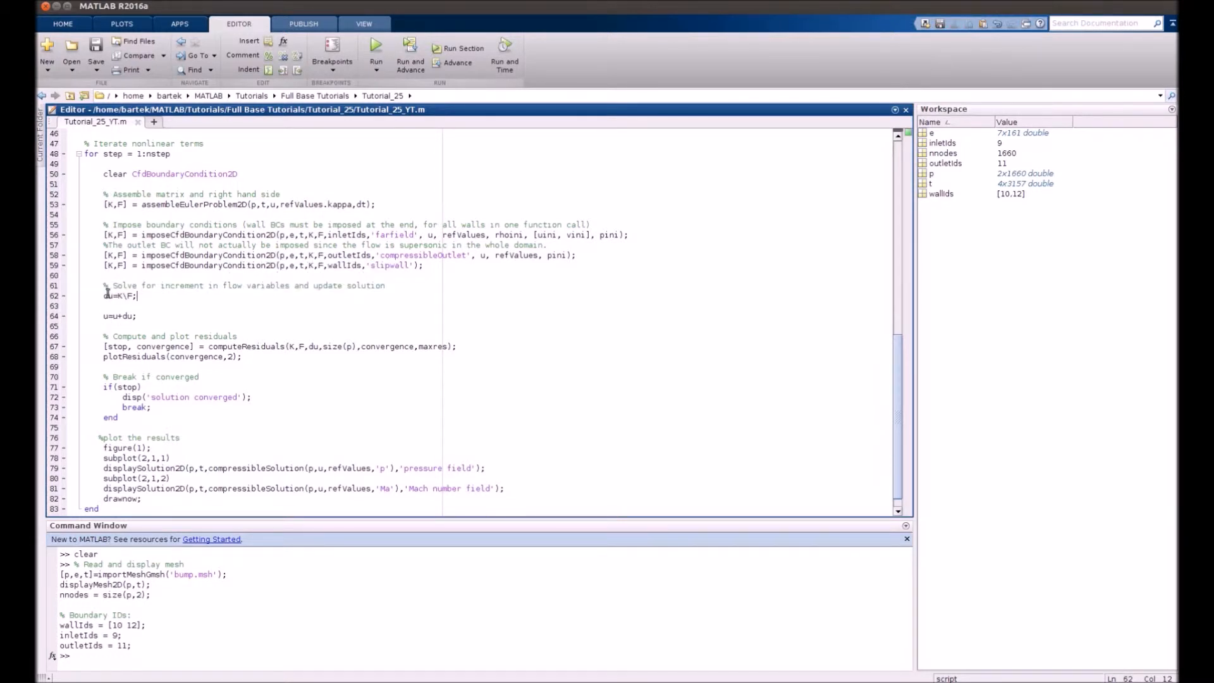
pyautogui.doubleClick(106, 296)
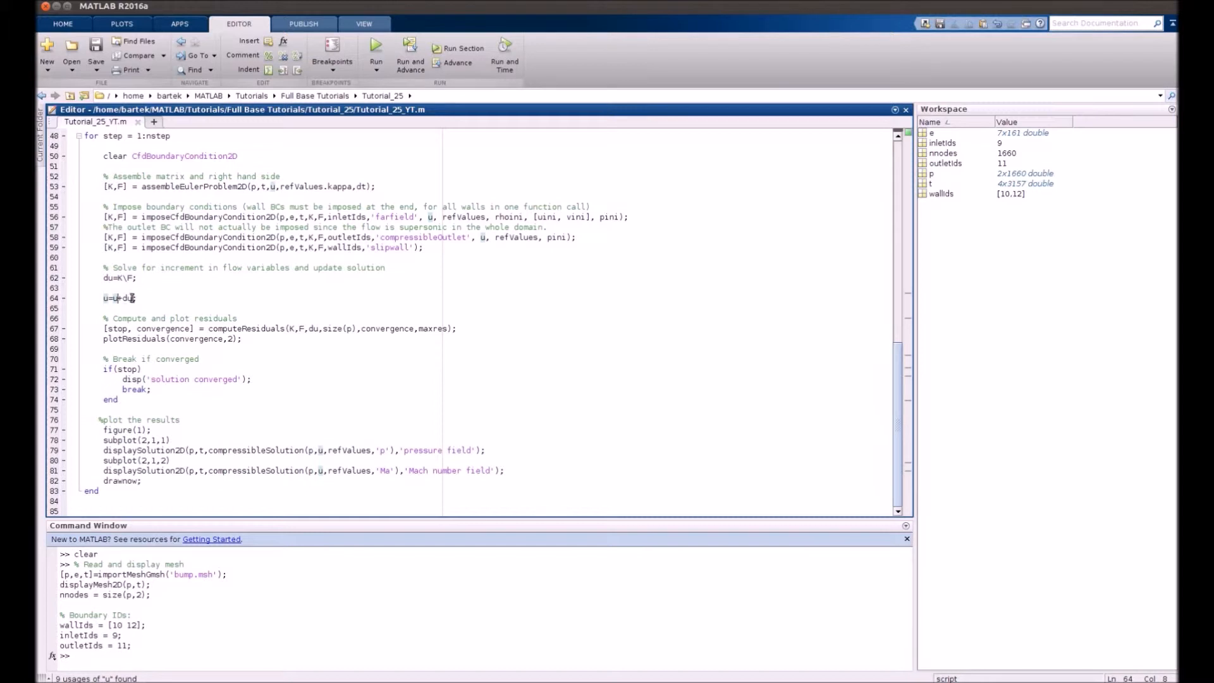
pyautogui.click(103, 297)
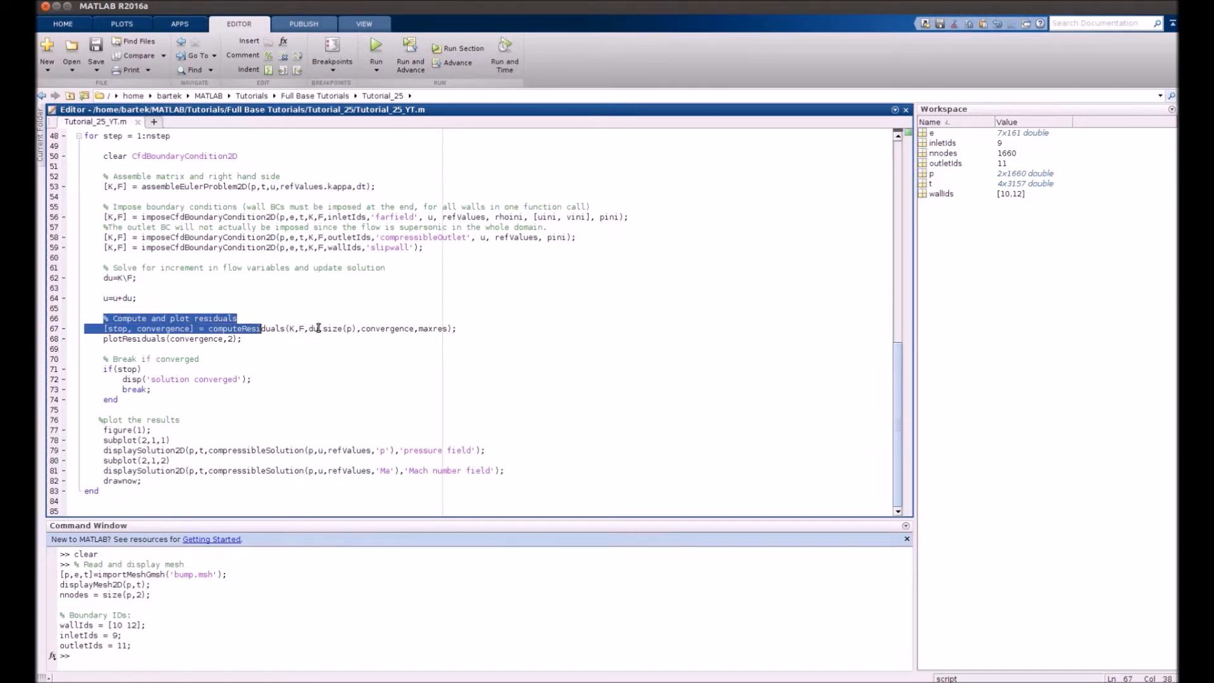
pyautogui.click(310, 329)
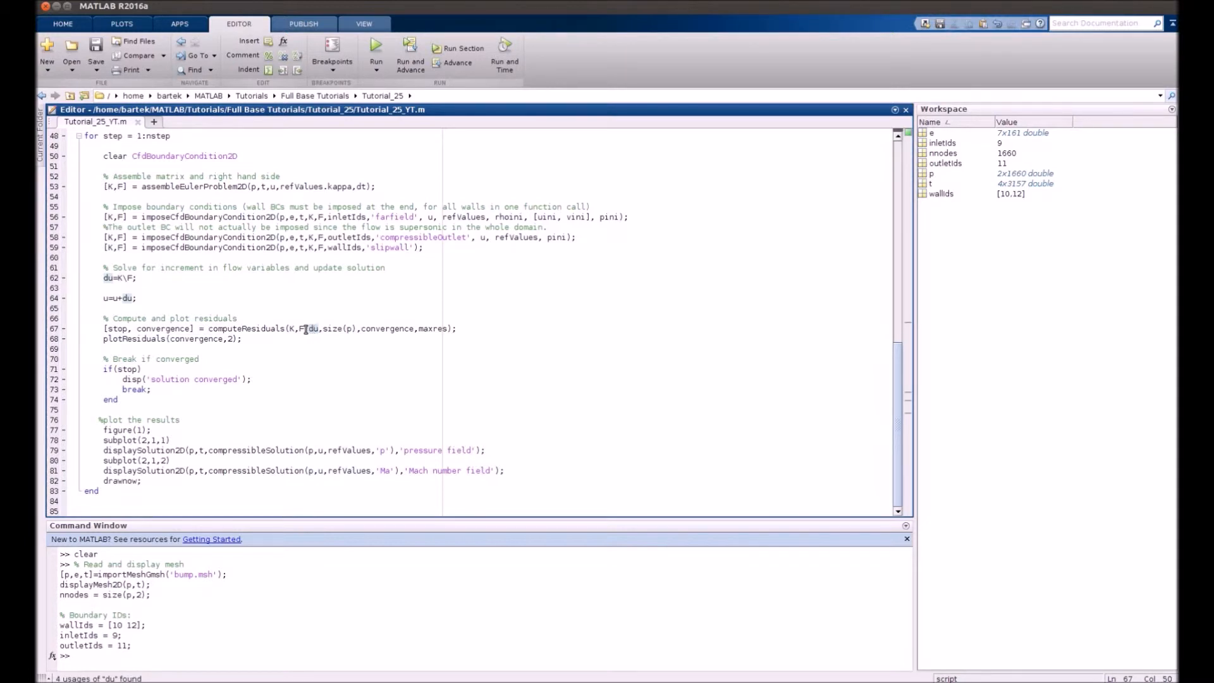
pyautogui.click(102, 341)
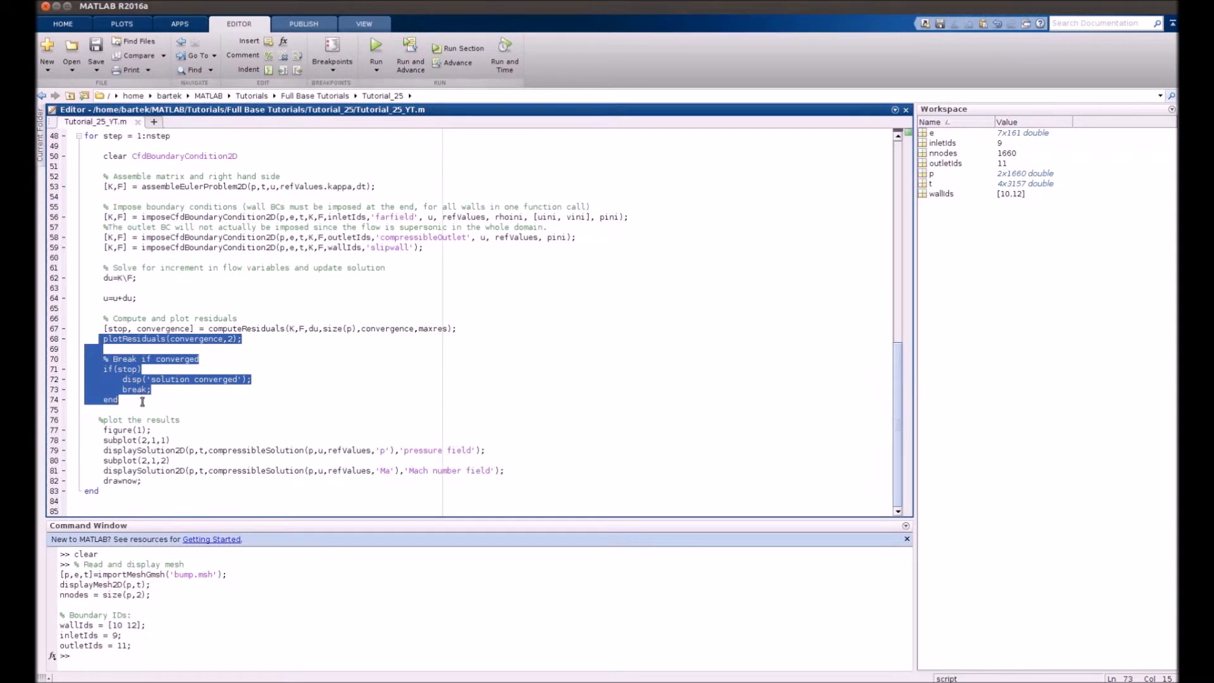
pyautogui.click(118, 399)
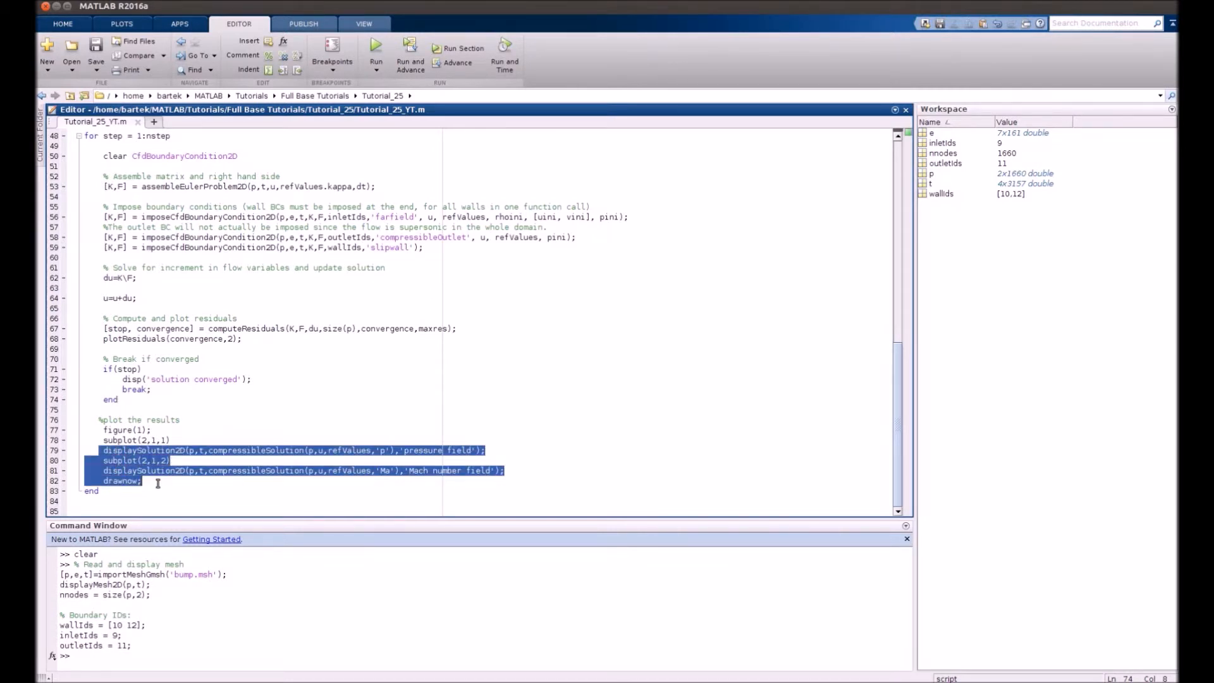
pyautogui.click(147, 481)
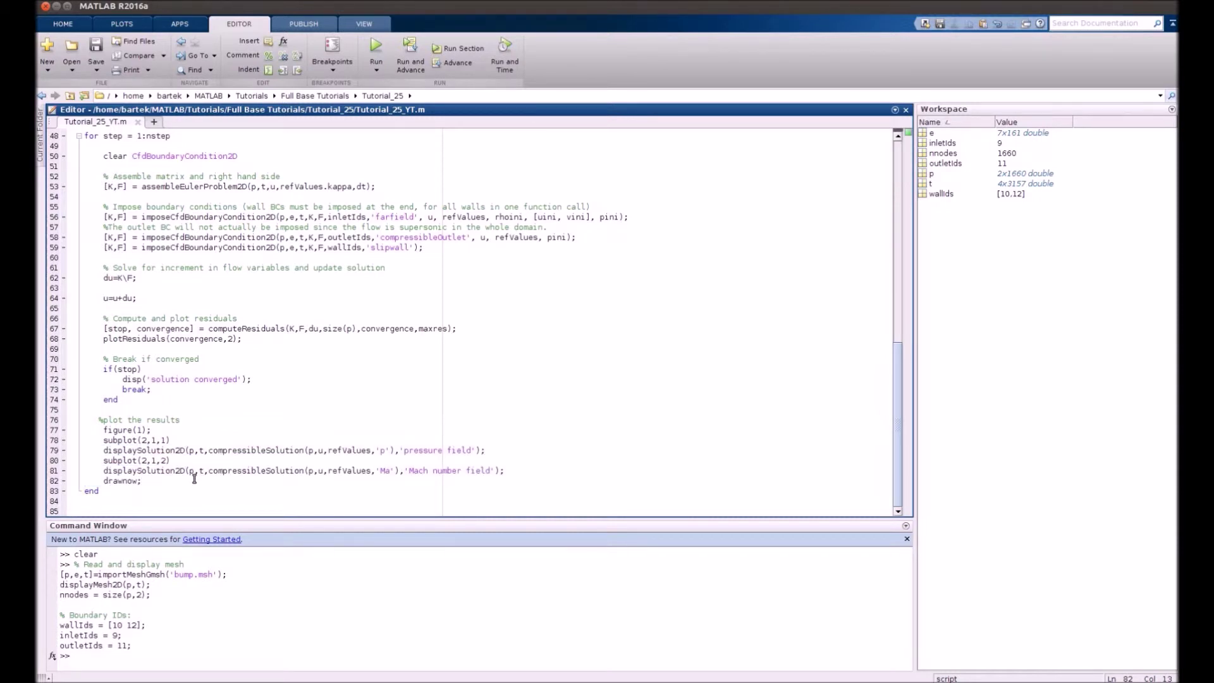
pyautogui.scroll(3)
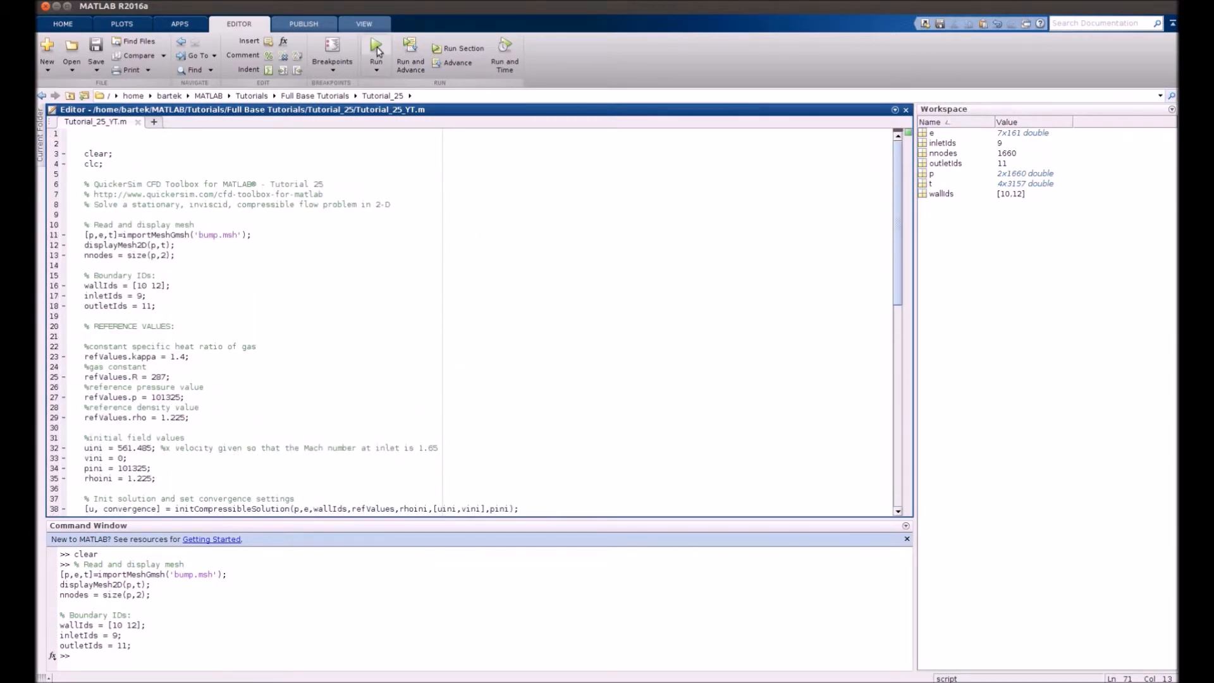
# Step: Run the full script to solve supersonic flow over the bump and plot pressure and Mach fields
pyautogui.click(377, 54)
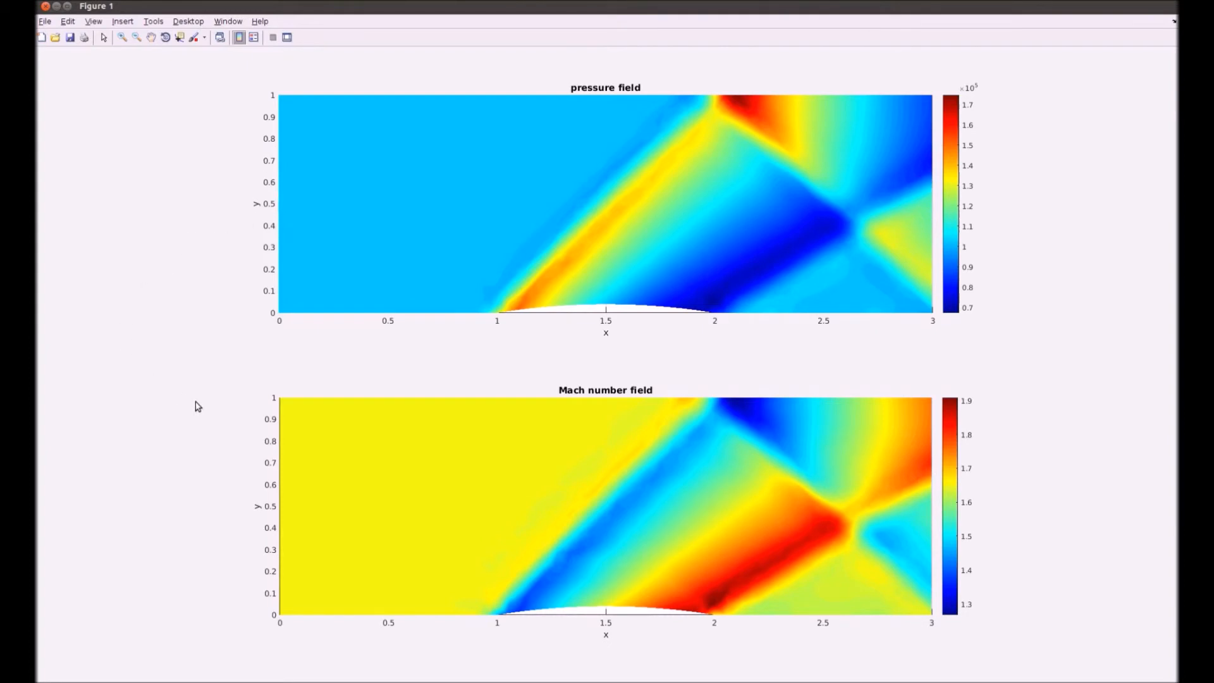
pyautogui.moveTo(713, 420)
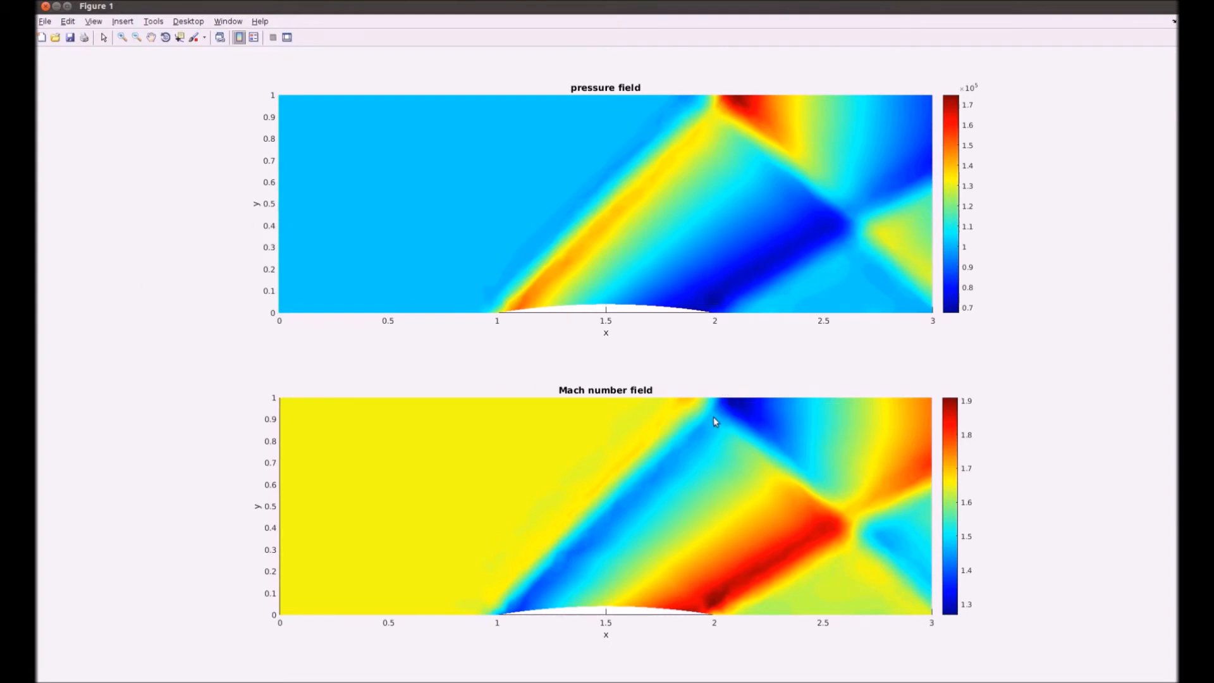
pyautogui.moveTo(502, 615)
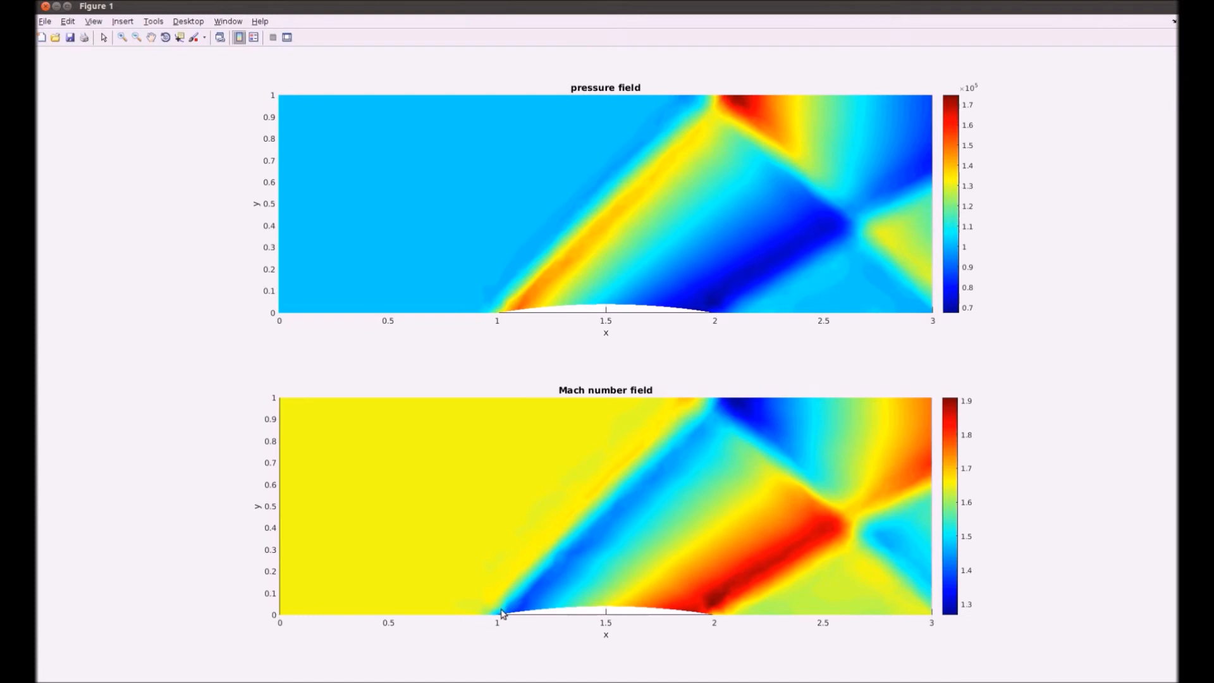
pyautogui.moveTo(536, 586)
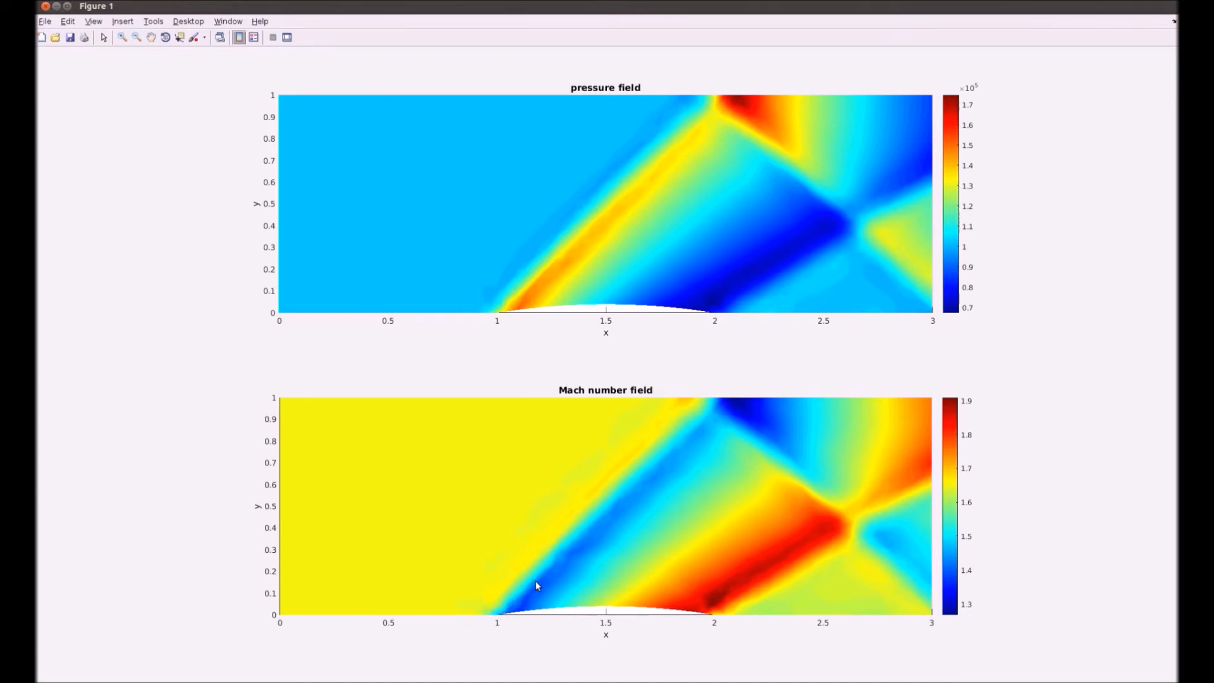
pyautogui.moveTo(701, 412)
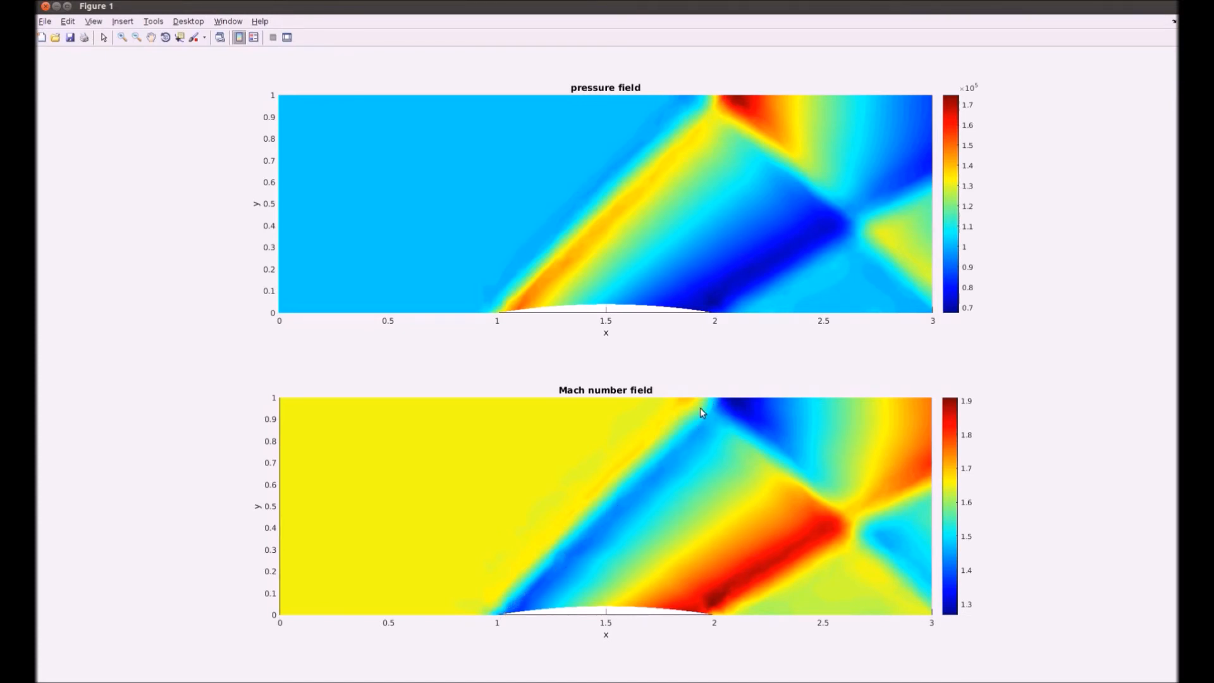
pyautogui.moveTo(691, 437)
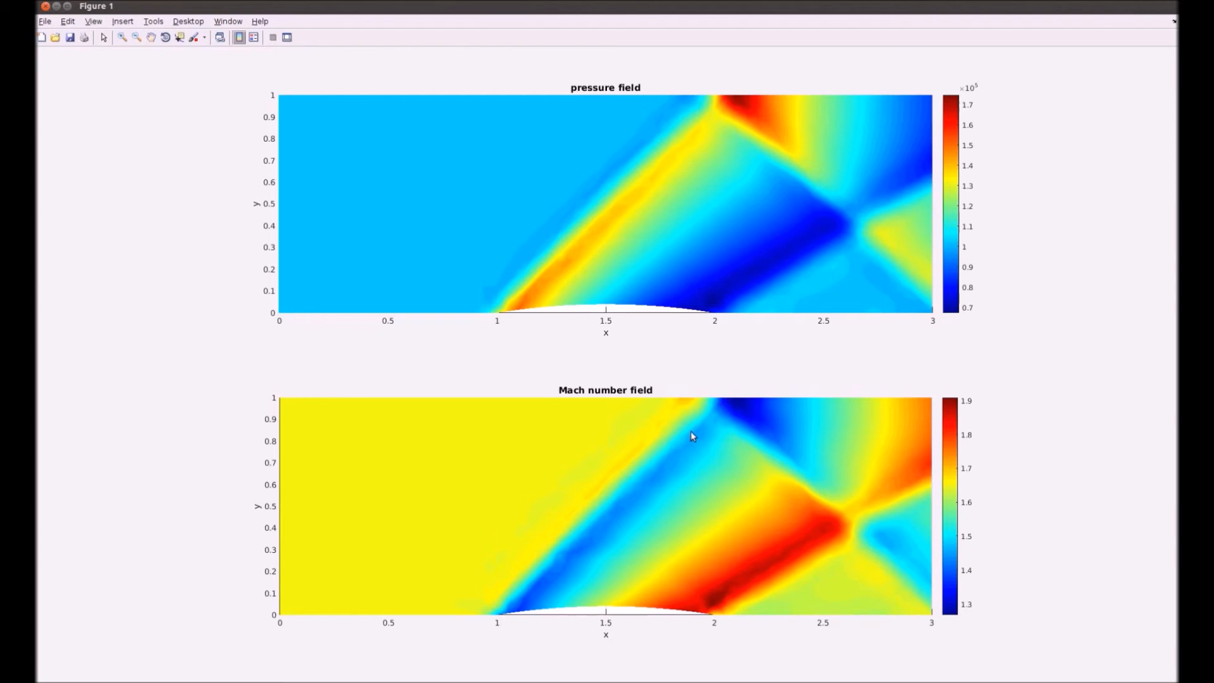
pyautogui.moveTo(574, 575)
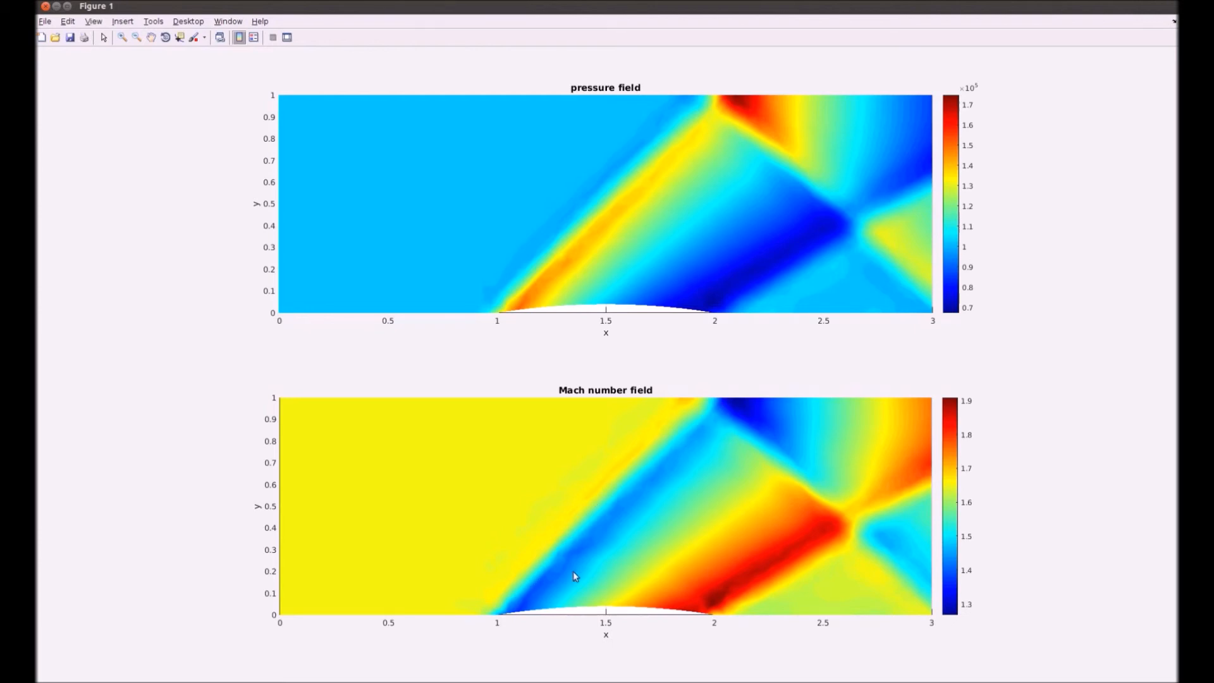
pyautogui.moveTo(837, 568)
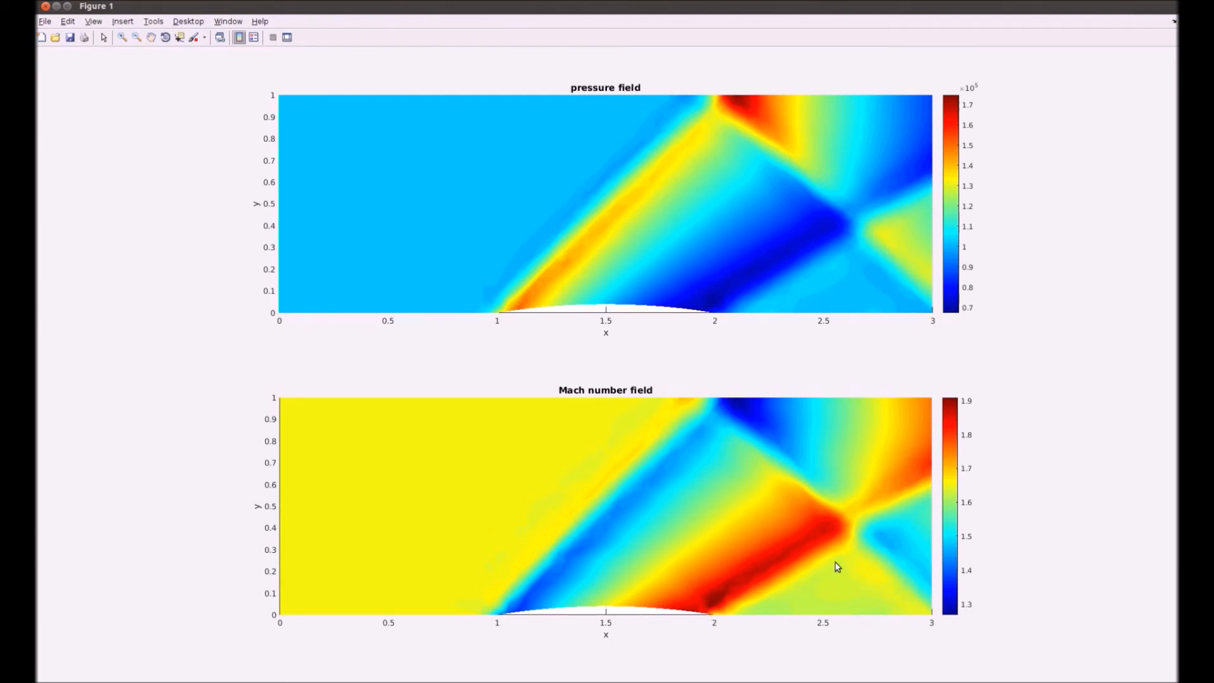
pyautogui.moveTo(714, 409)
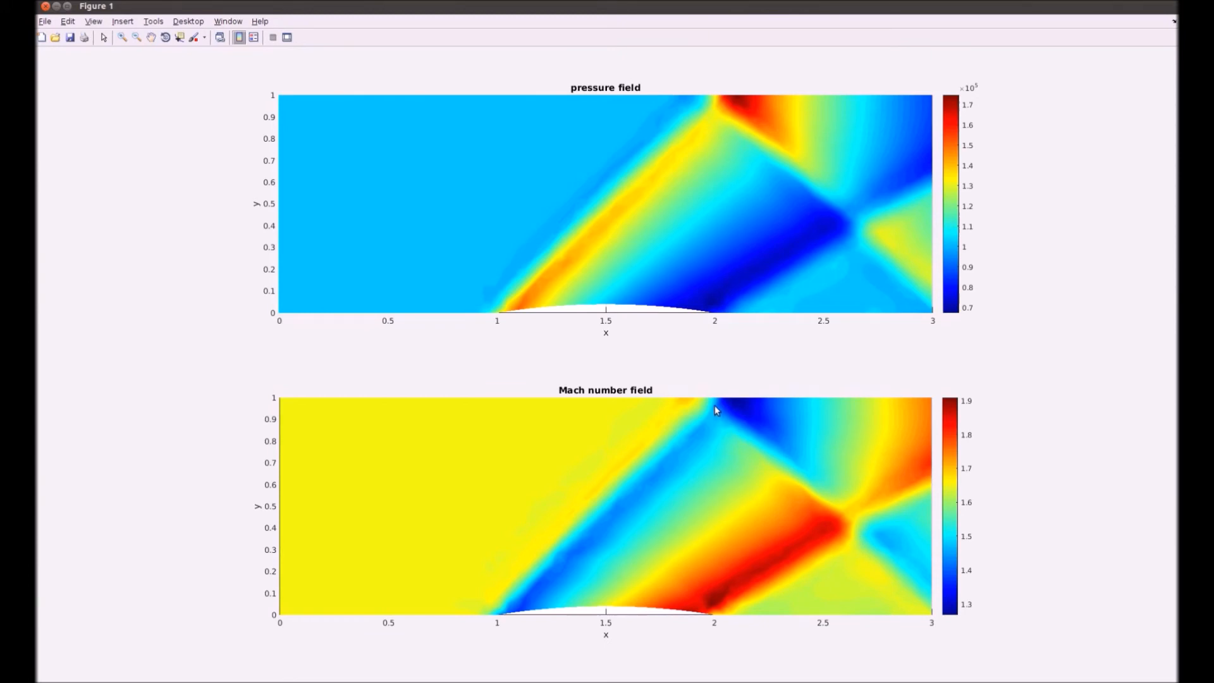
pyautogui.moveTo(899, 516)
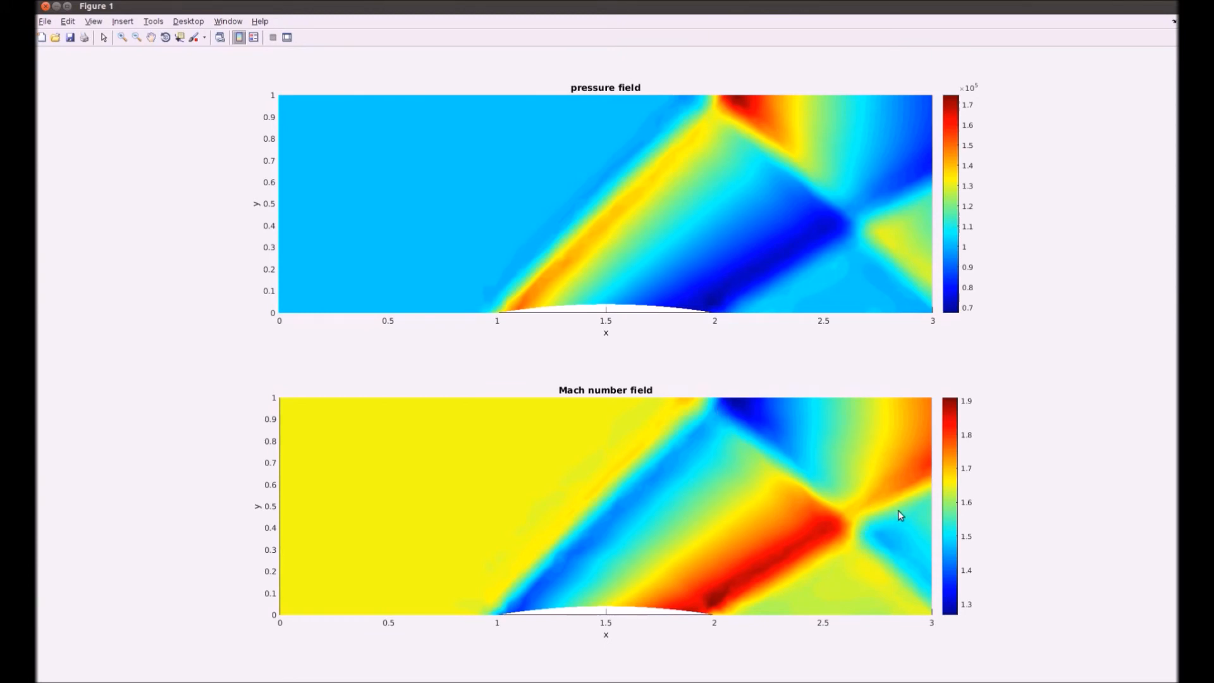
pyautogui.moveTo(929, 505)
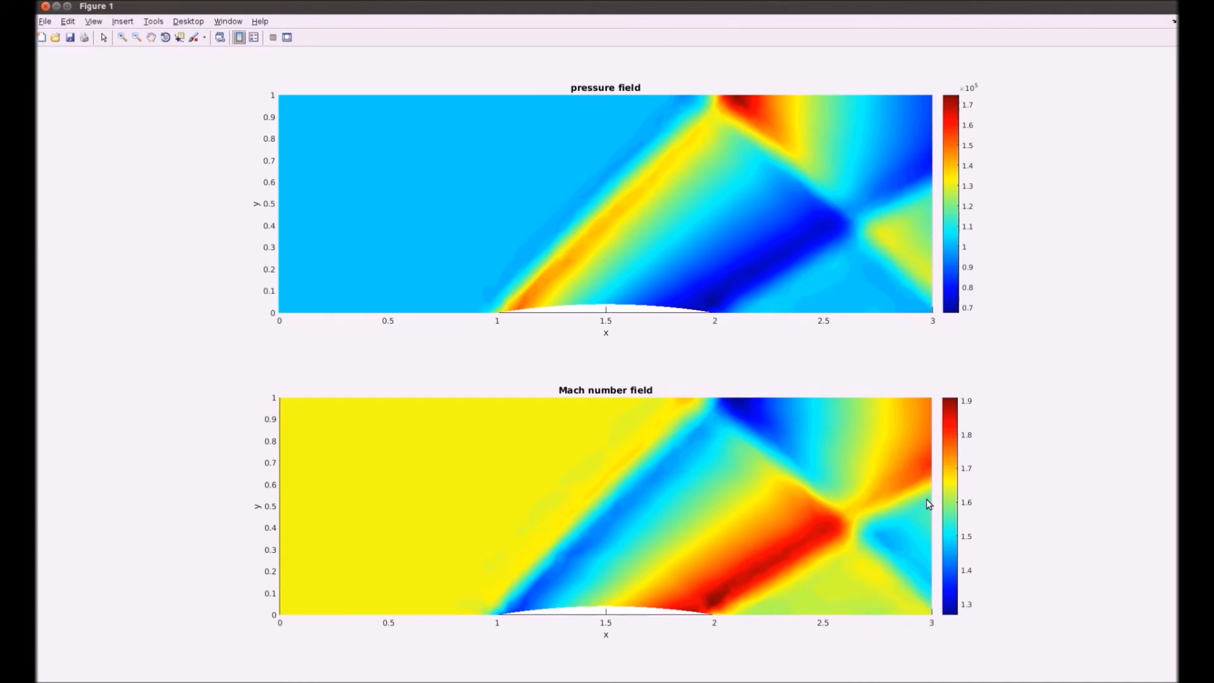
pyautogui.moveTo(923, 505)
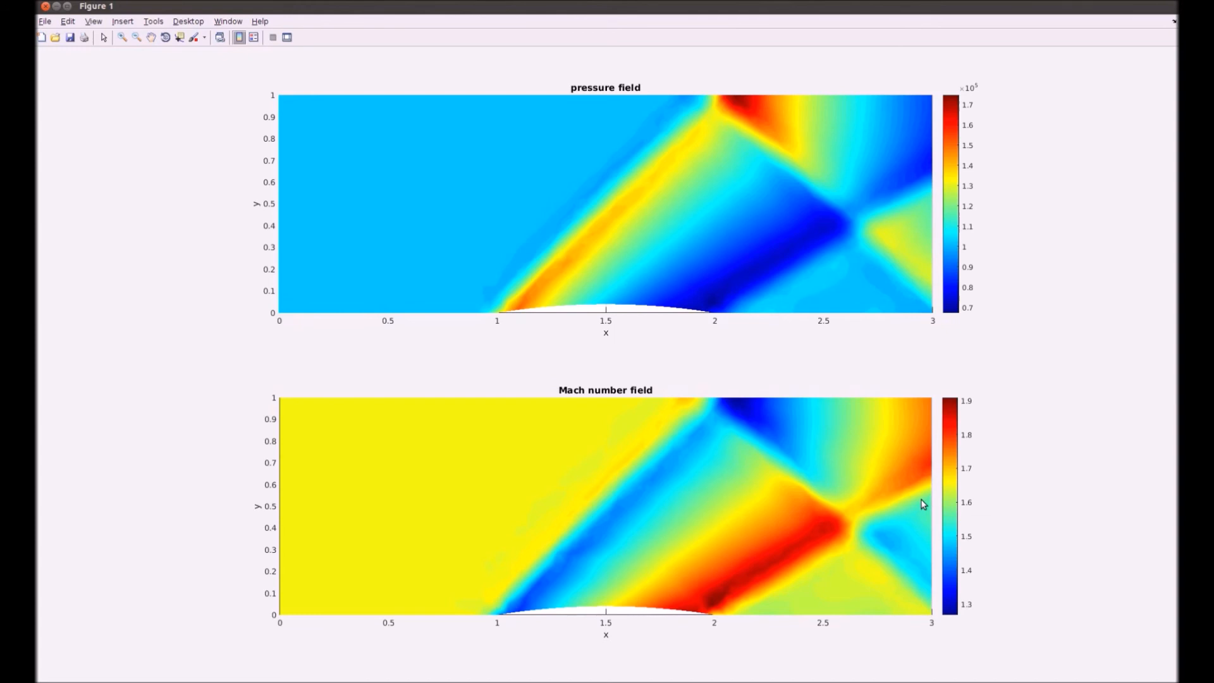